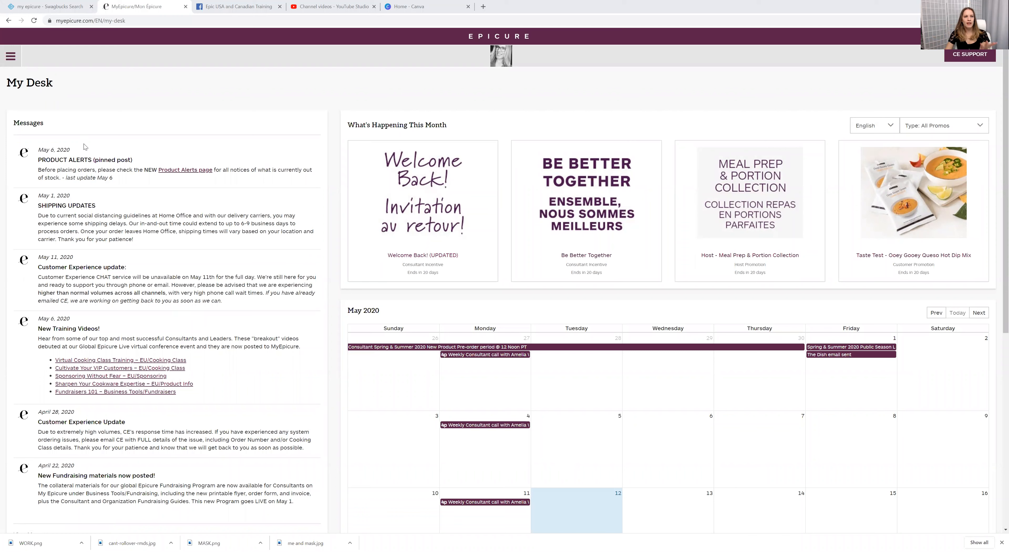
mouse_move(85, 146)
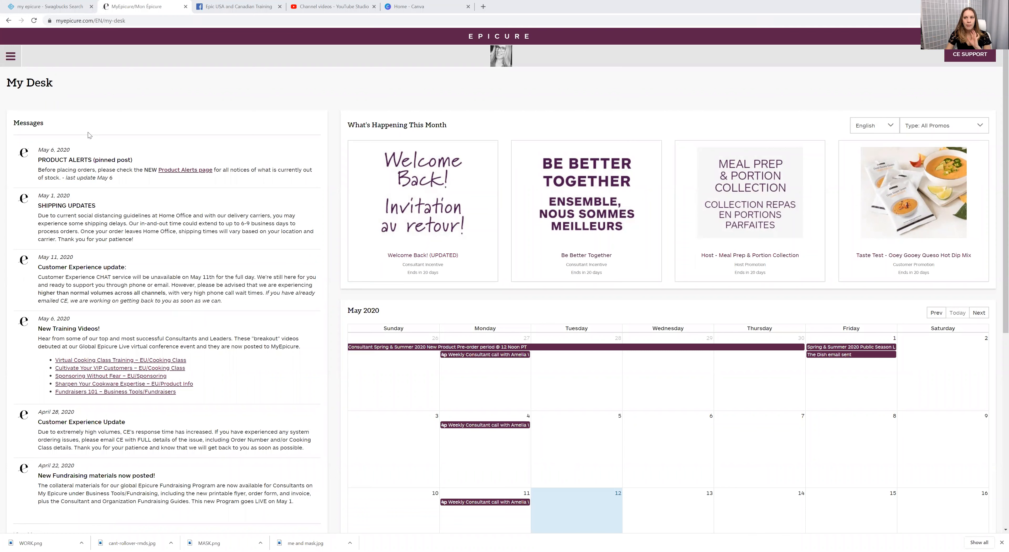
mouse_move(82, 68)
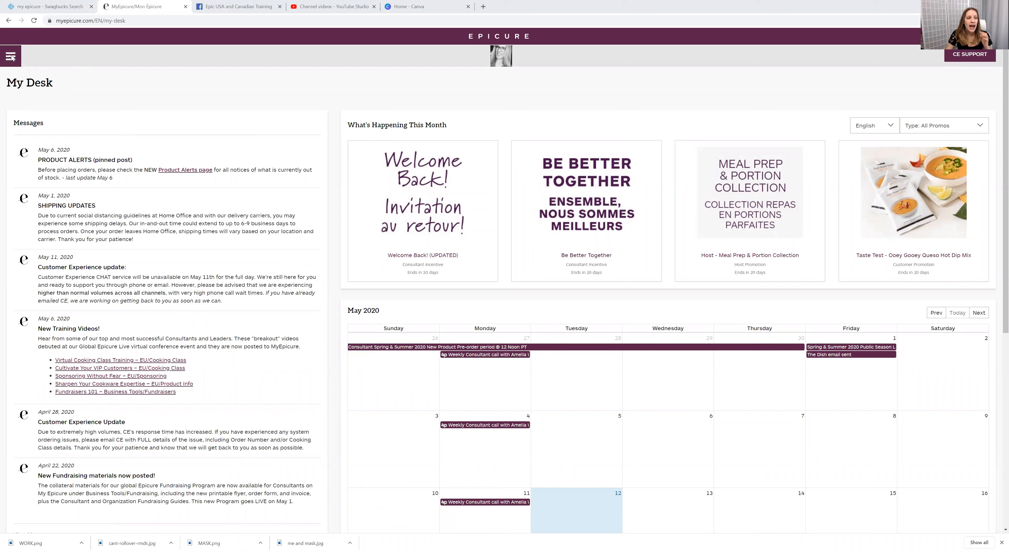
- Navigate from the site menu to the My Cooking Classes page
click(11, 56)
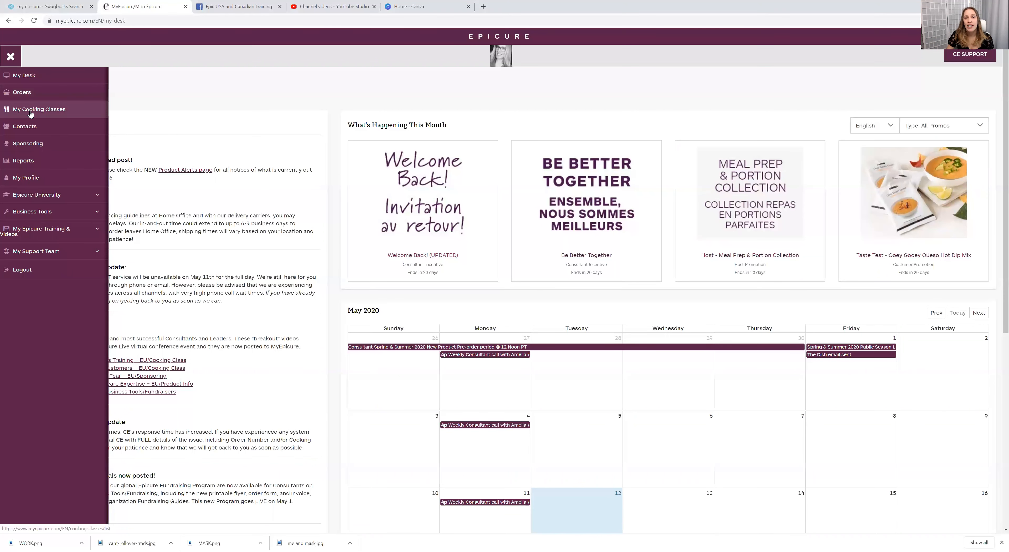
click(38, 109)
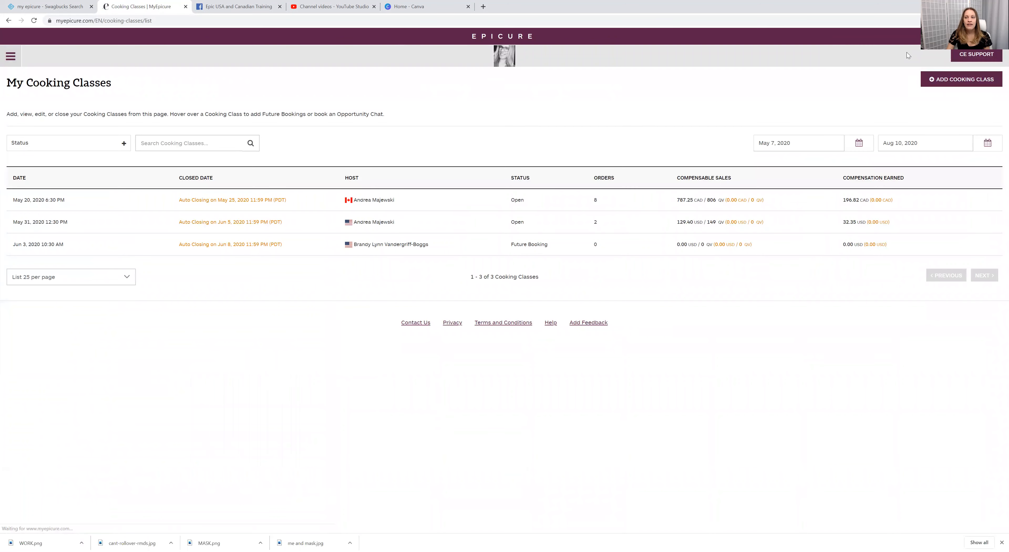
- Start a new regular Cooking Class hosted by myself, Andrea Majewski
click(961, 78)
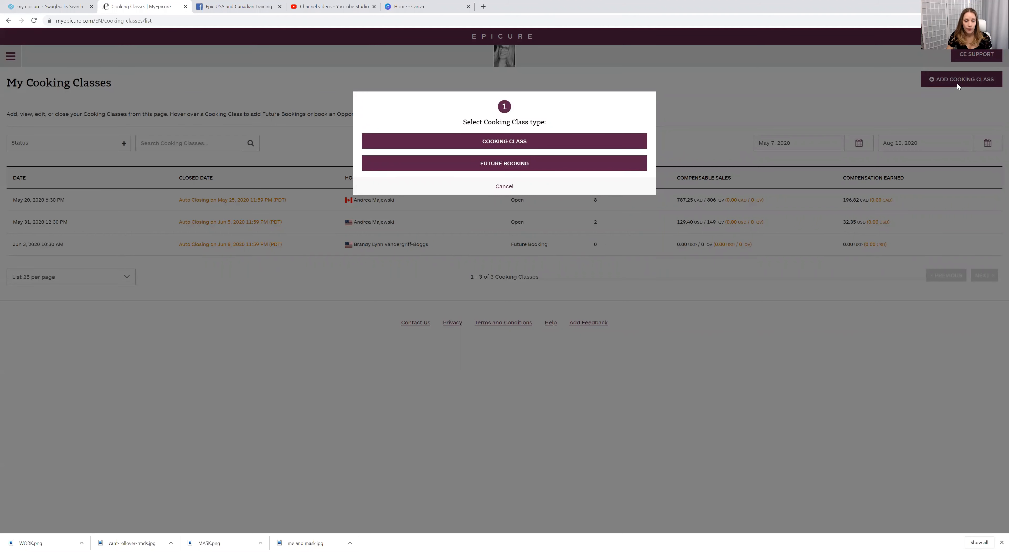
mouse_move(946, 70)
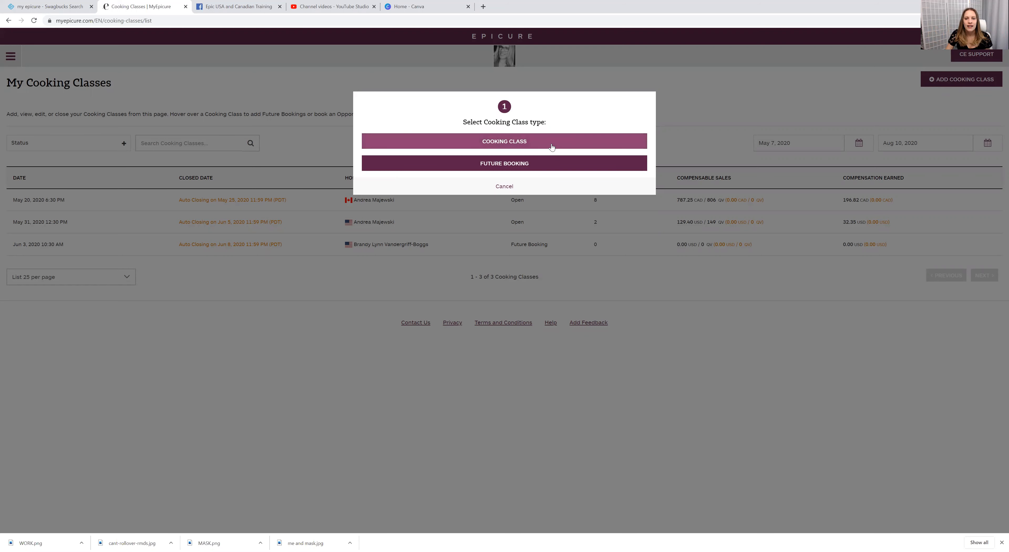
click(504, 141)
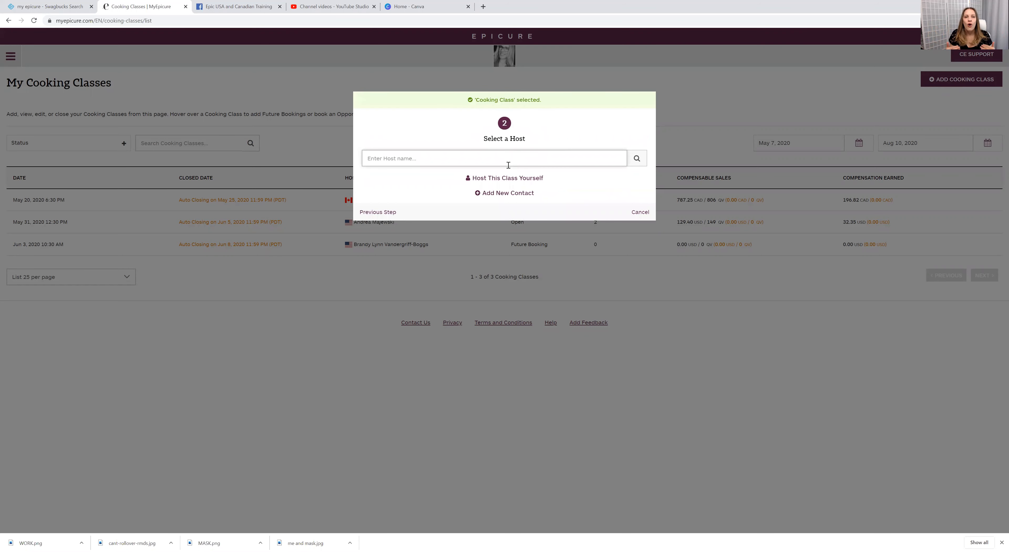
click(493, 158)
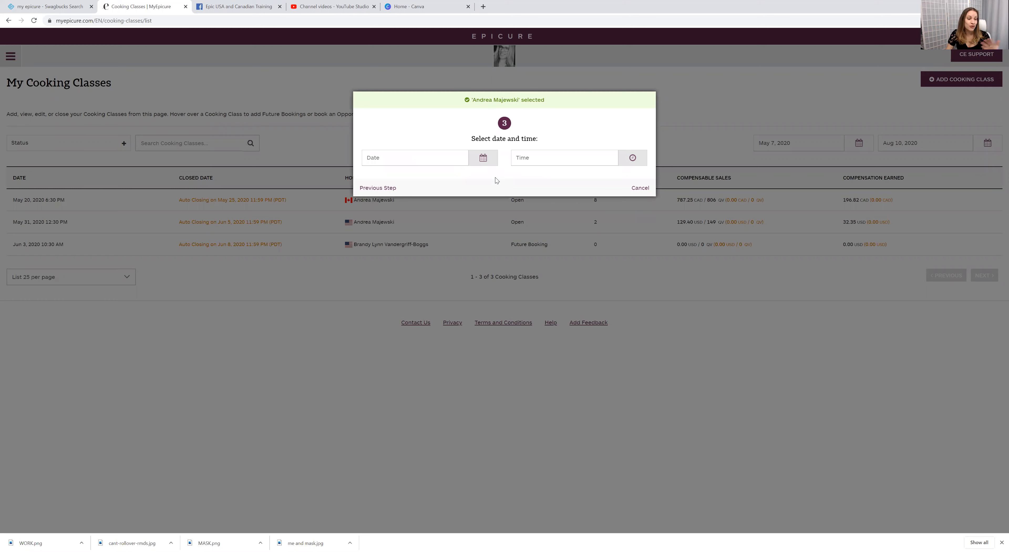
- Schedule the class for June 12, 2020 at 8:30 AM
click(483, 158)
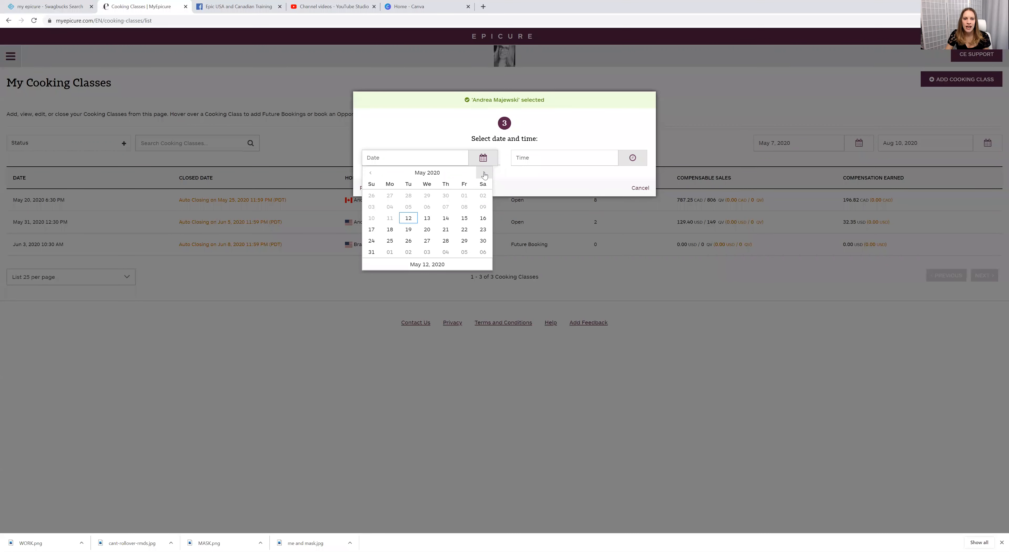
click(484, 175)
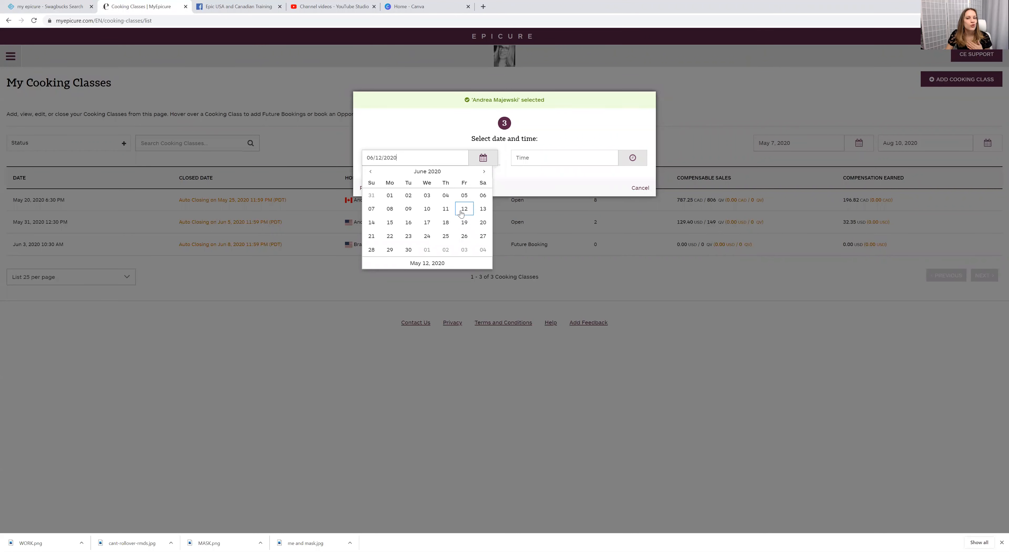
click(464, 209)
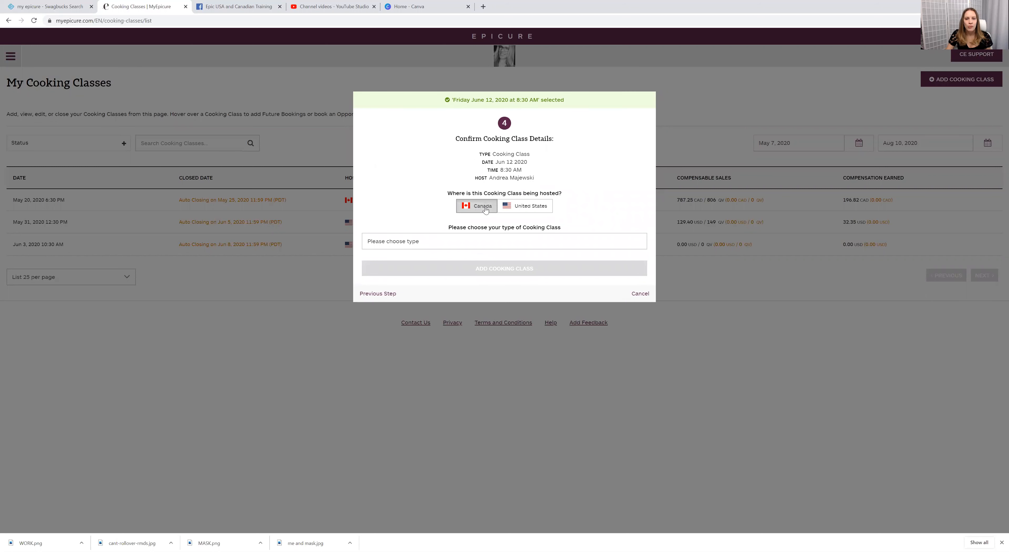
- Set the class to Canada and Online, then create it
click(504, 240)
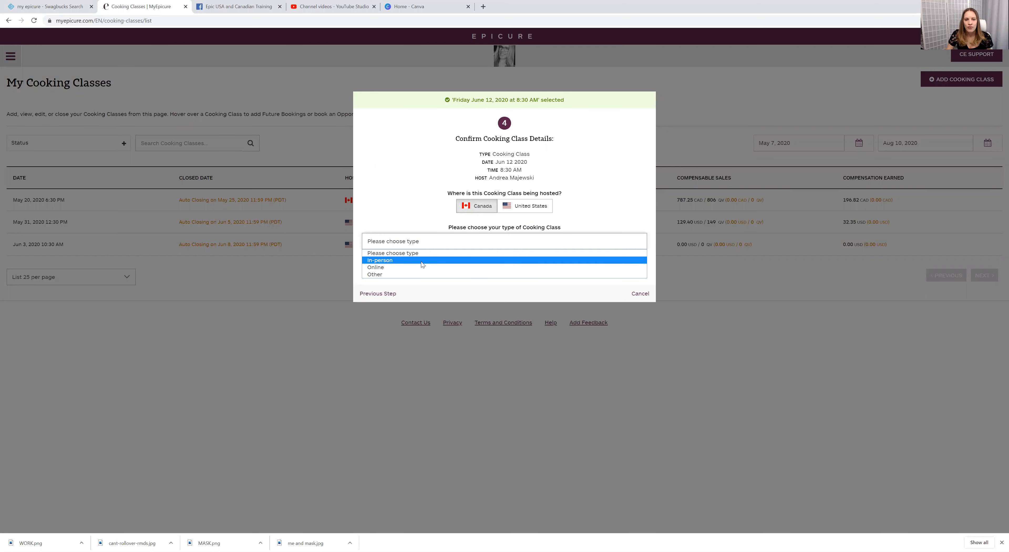
click(375, 267)
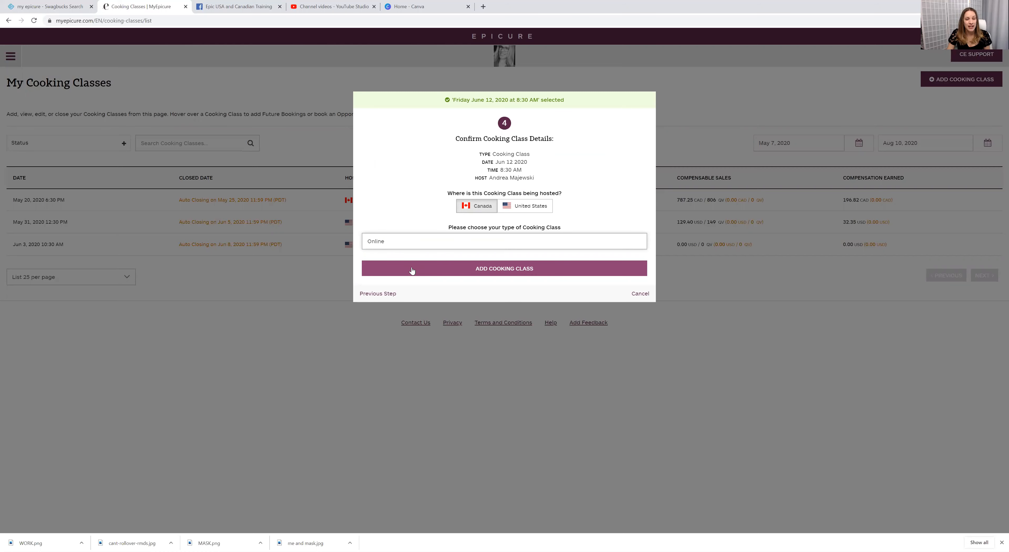
click(505, 268)
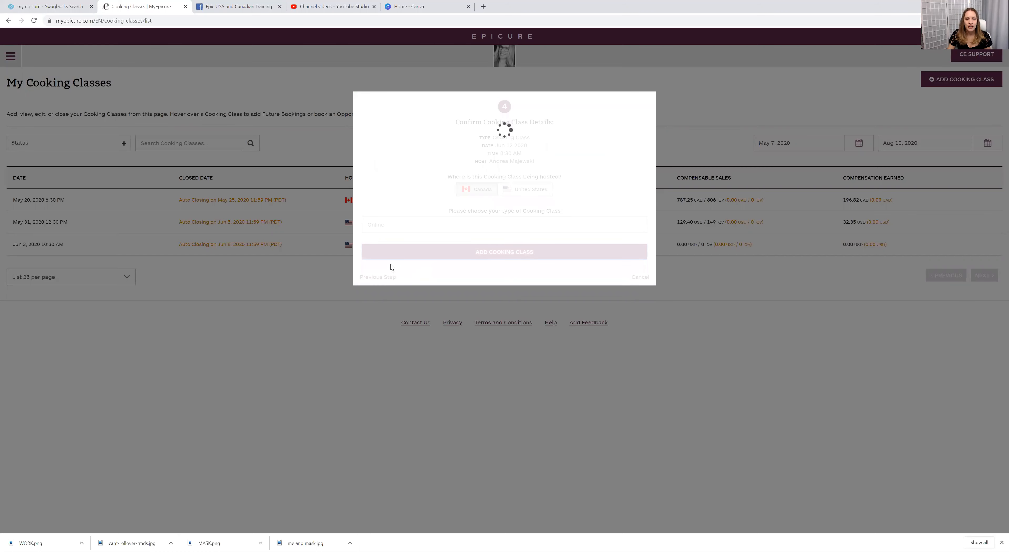
- Confirm the class creation and return to the list now showing the June 12 class
click(504, 251)
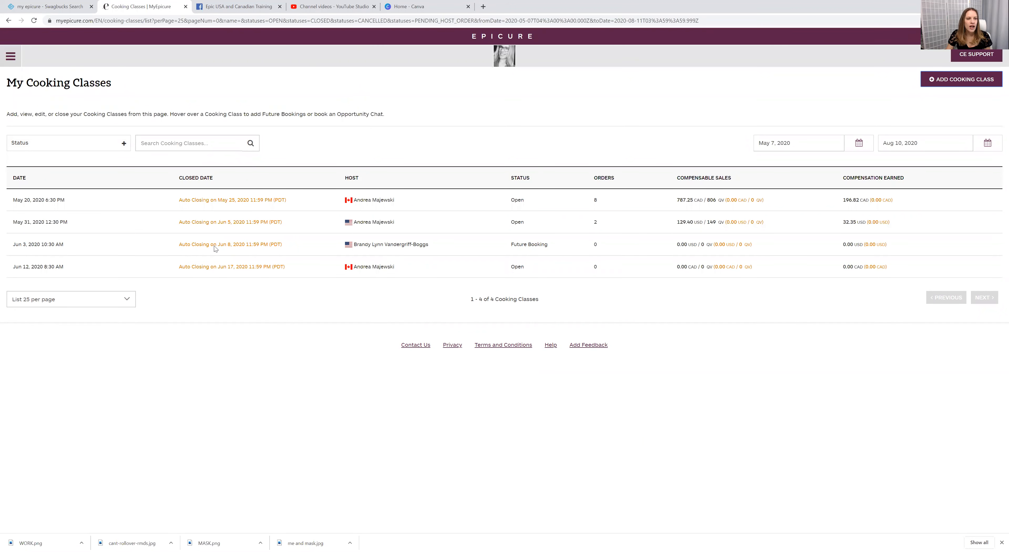
mouse_move(257, 267)
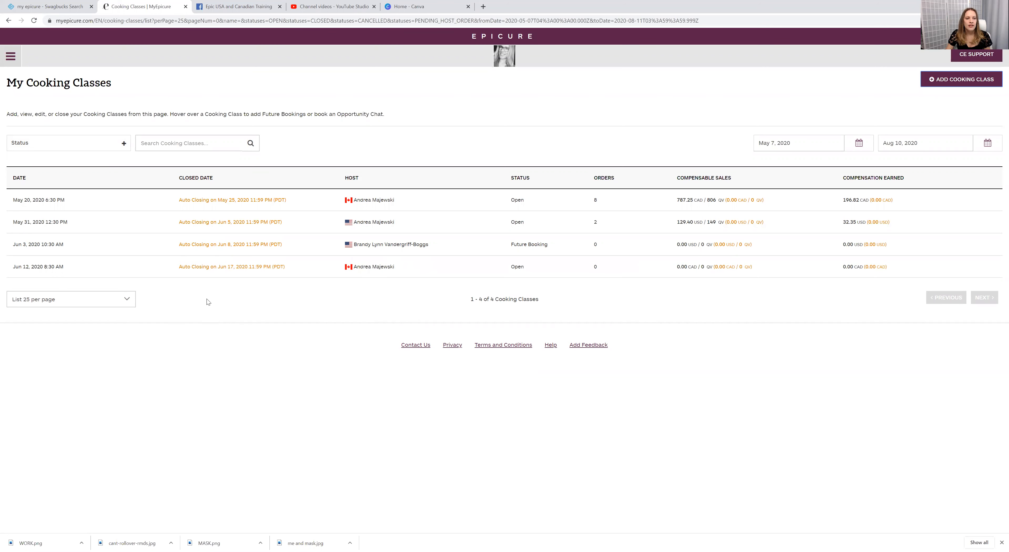
mouse_move(50, 282)
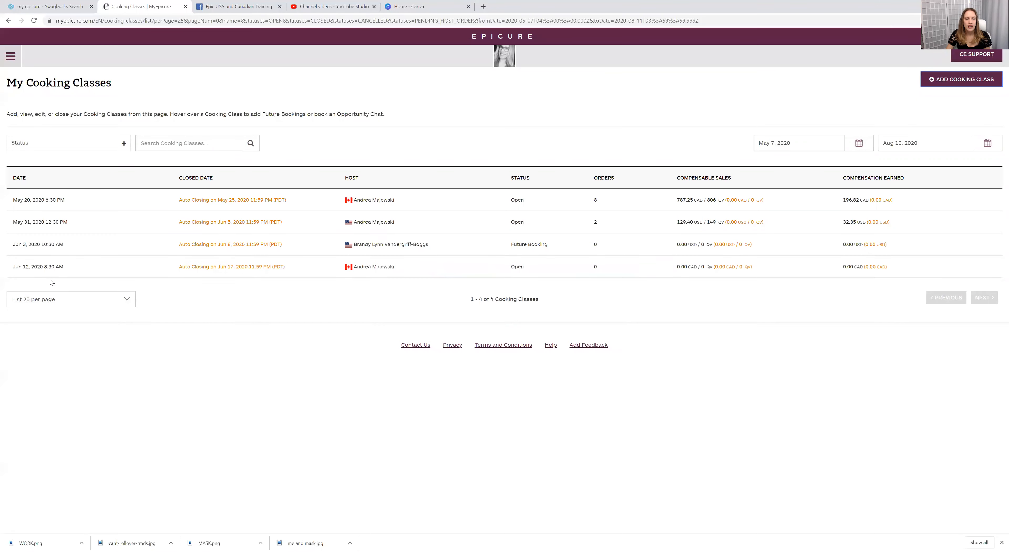
mouse_move(373, 267)
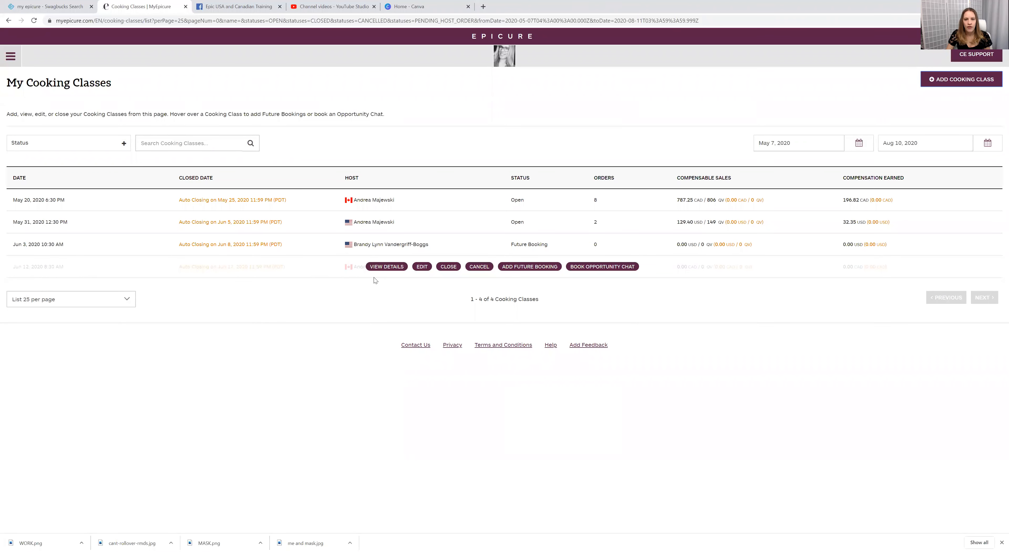
mouse_move(393, 275)
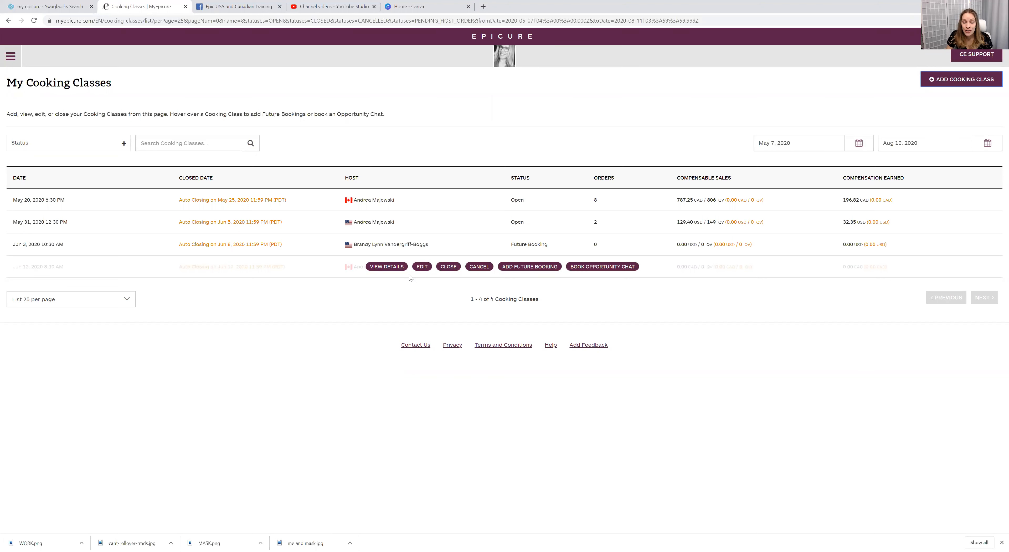
- Edit the new class and reschedule it to June 9, 2020, saving the change
click(421, 267)
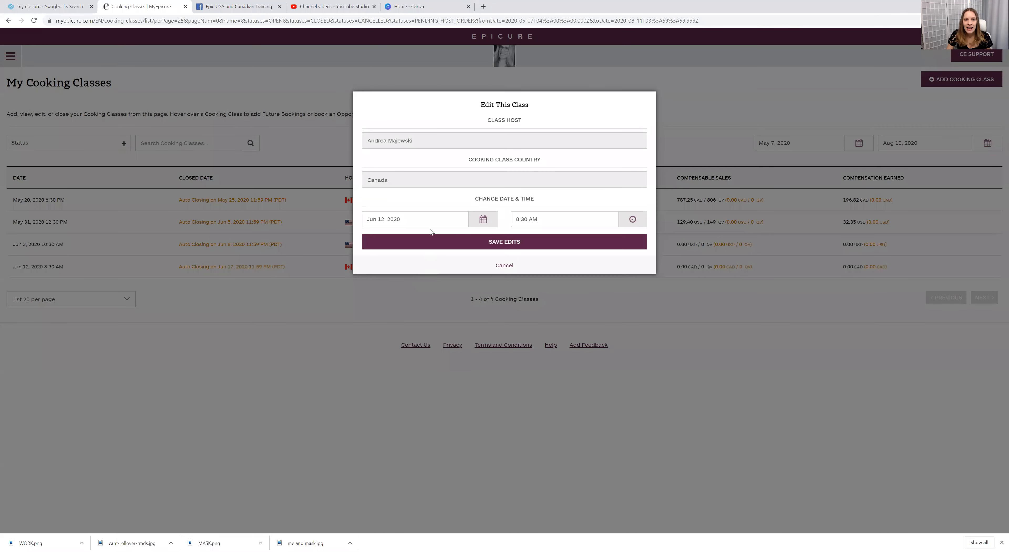
mouse_move(483, 219)
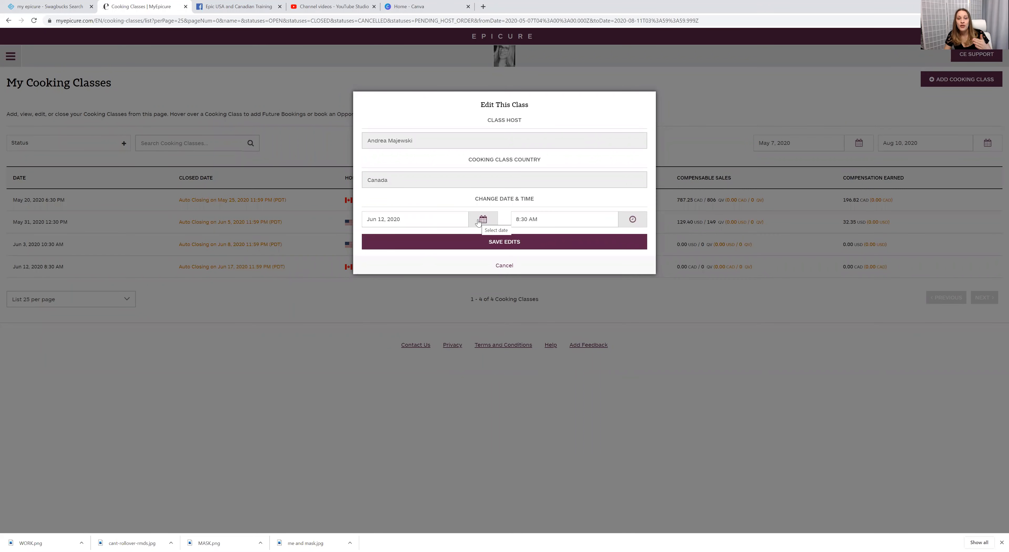
click(482, 219)
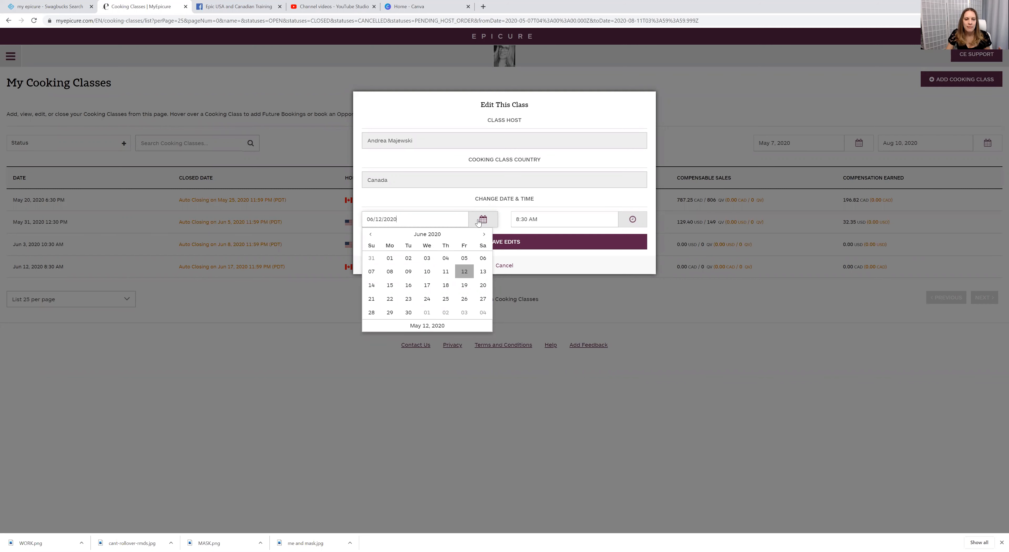
click(408, 271)
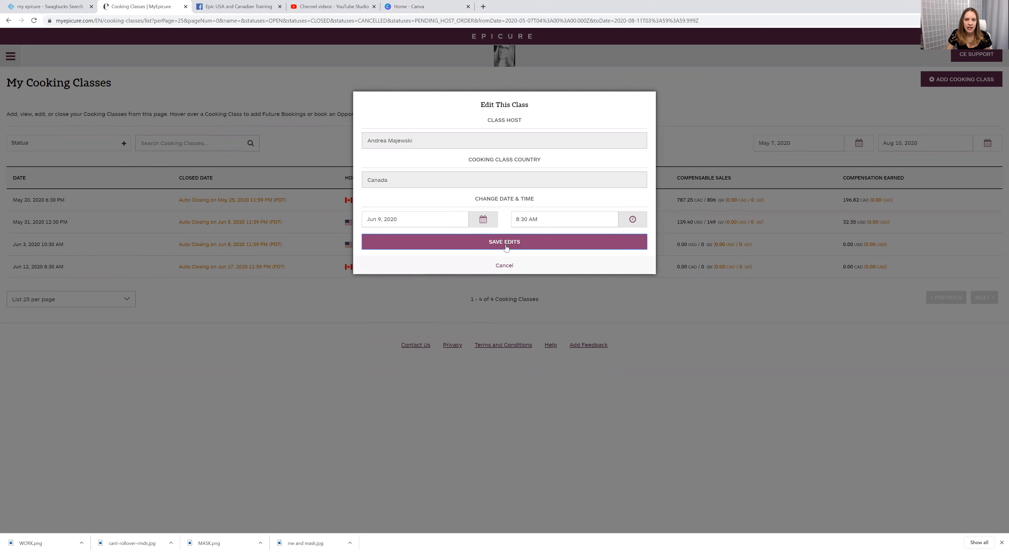
click(504, 241)
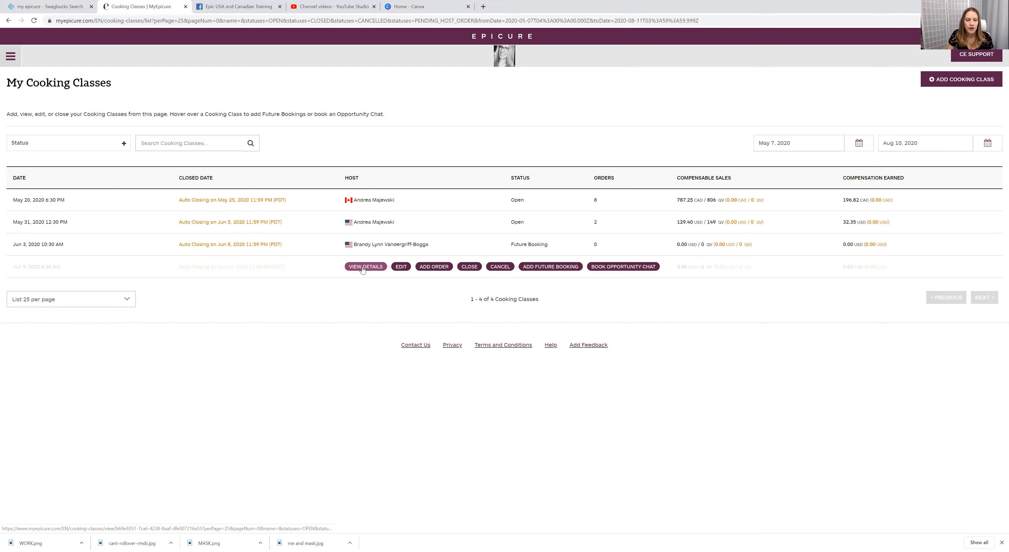
click(365, 267)
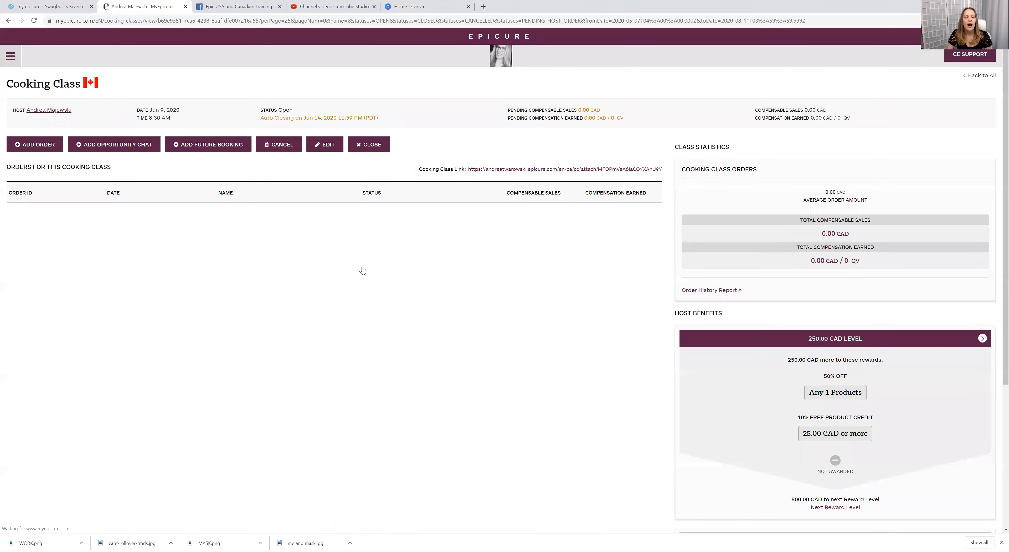
mouse_move(667, 175)
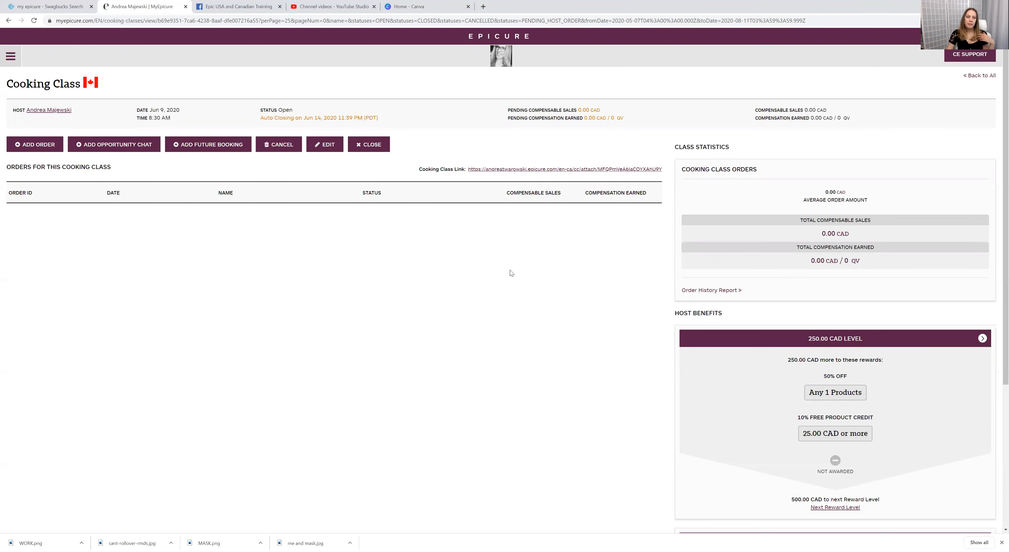
mouse_move(533, 272)
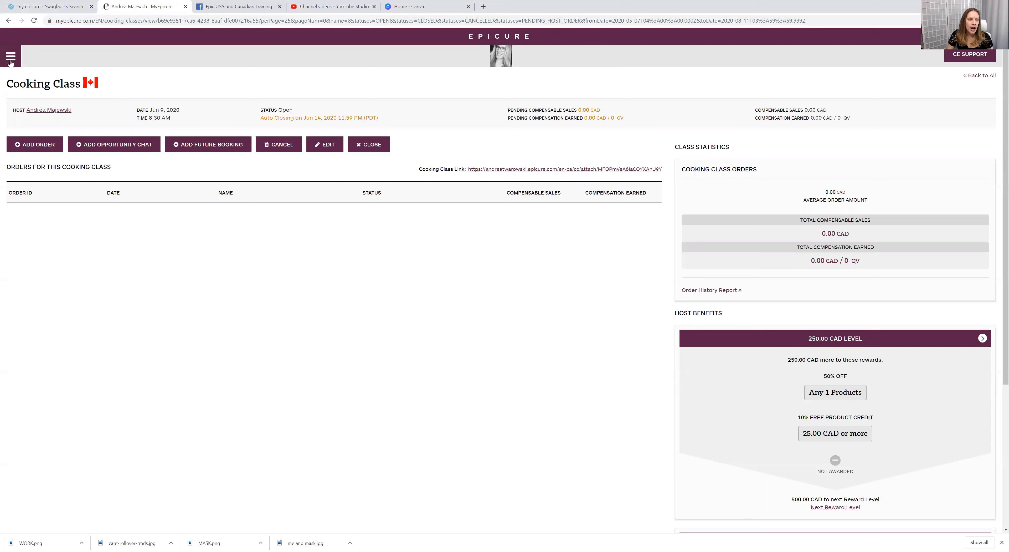
click(11, 56)
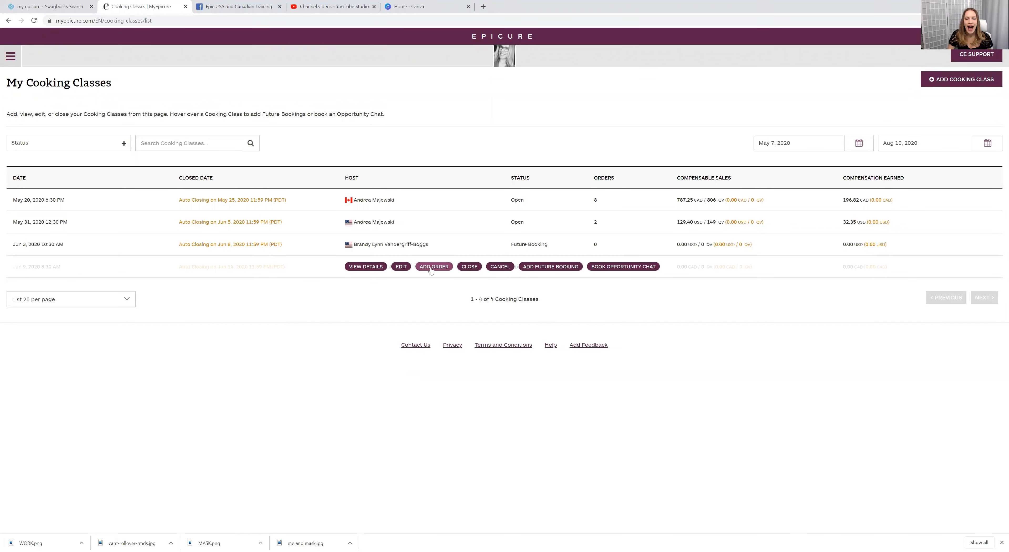
click(433, 267)
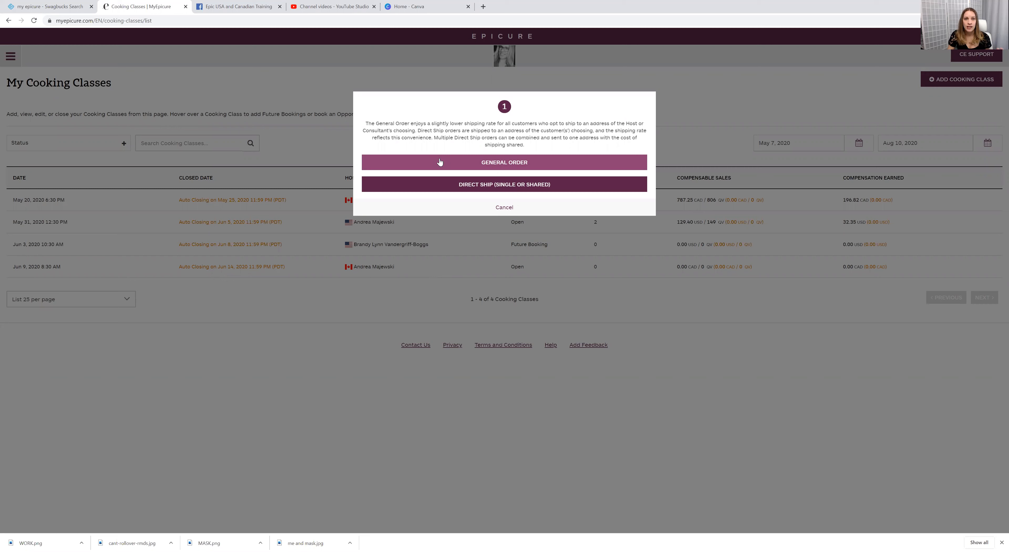
mouse_move(451, 156)
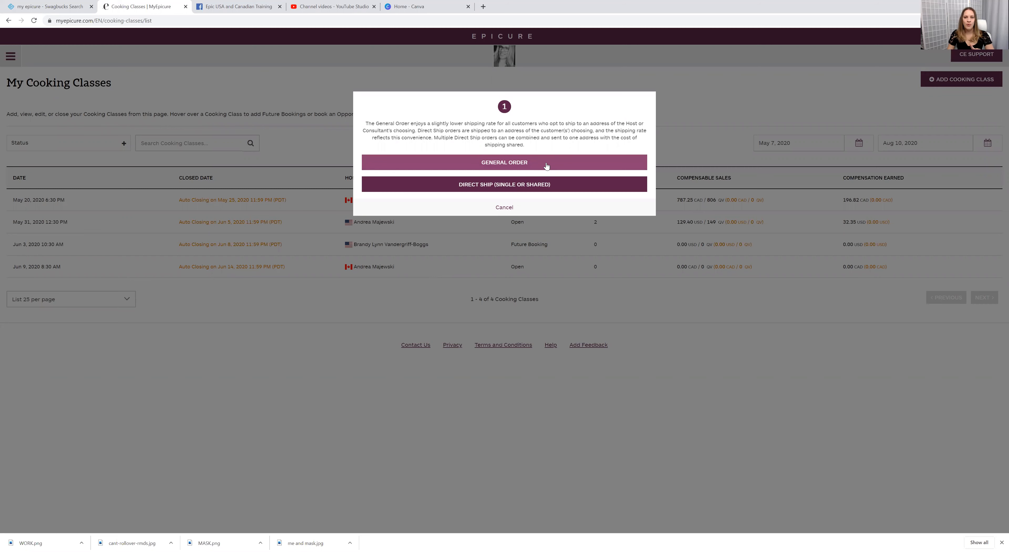
mouse_move(505, 184)
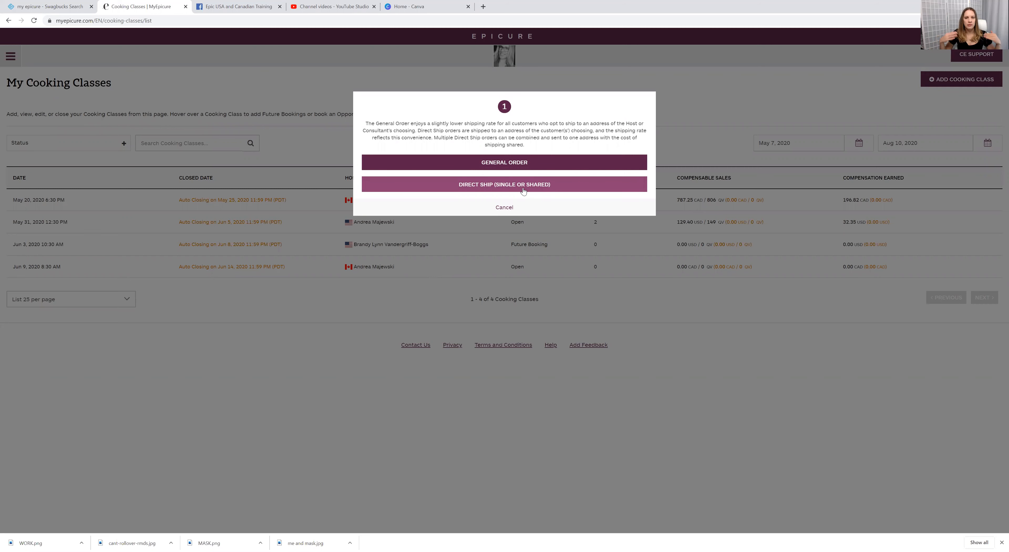
mouse_move(504, 191)
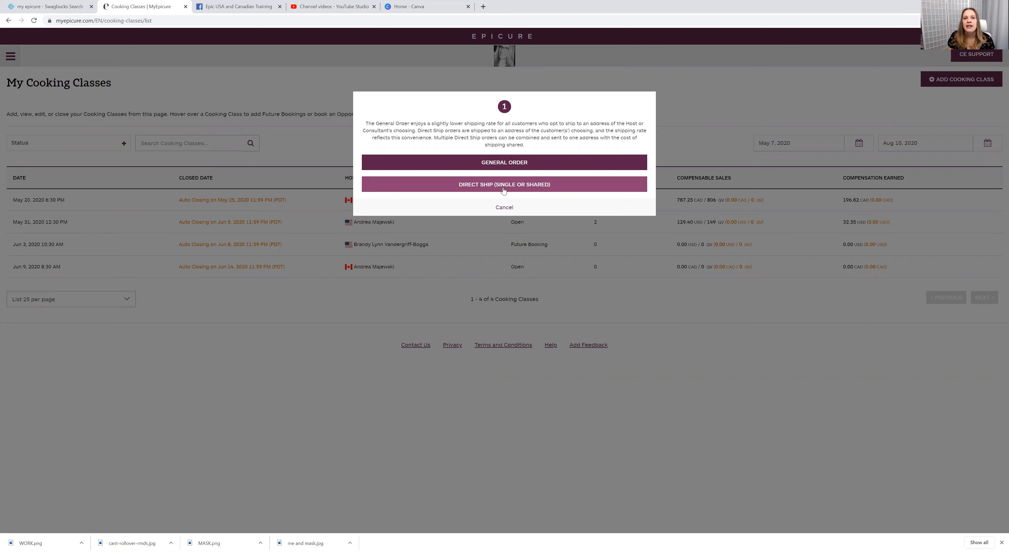
mouse_move(496, 167)
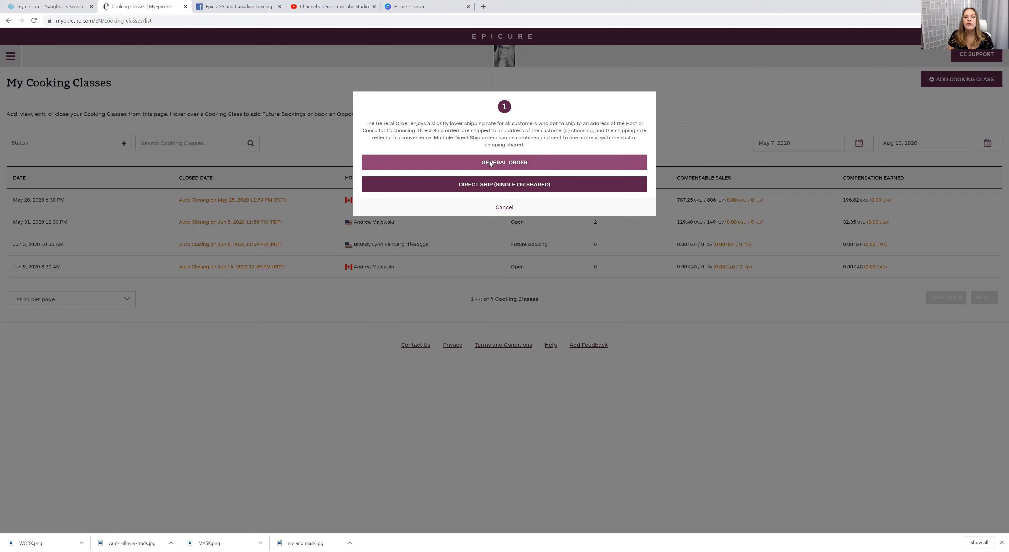
- Choose General Order as the order type for the June 9 class
click(504, 161)
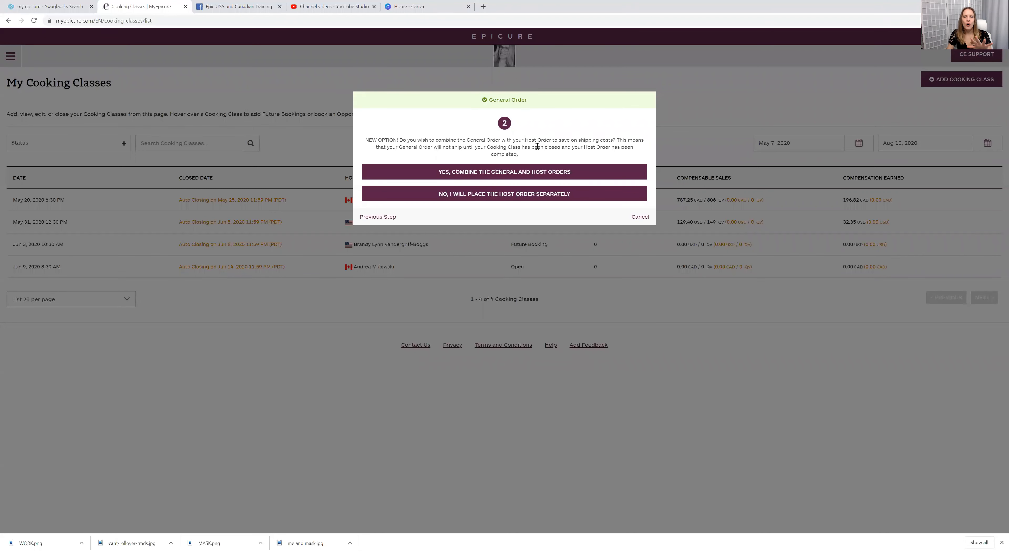
mouse_move(541, 157)
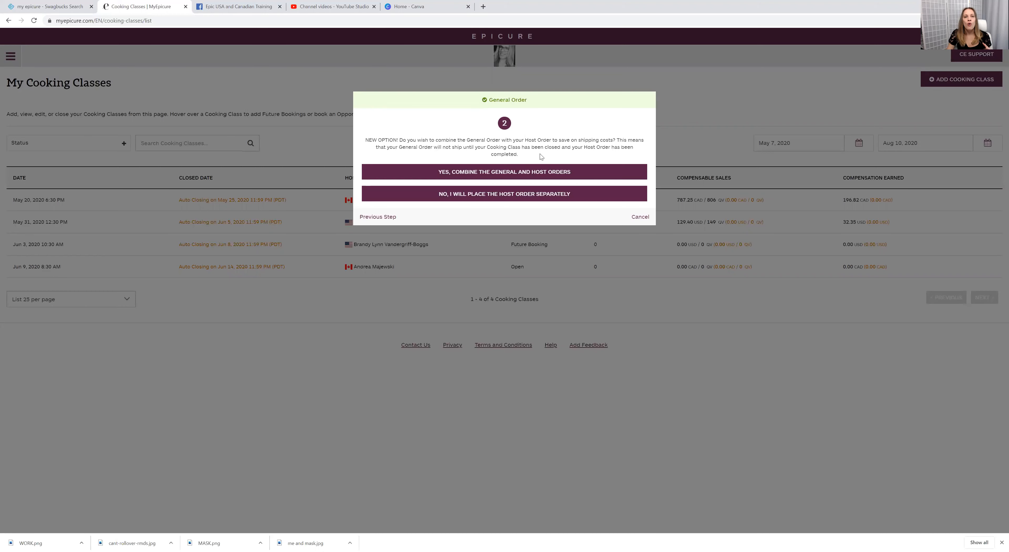
mouse_move(506, 230)
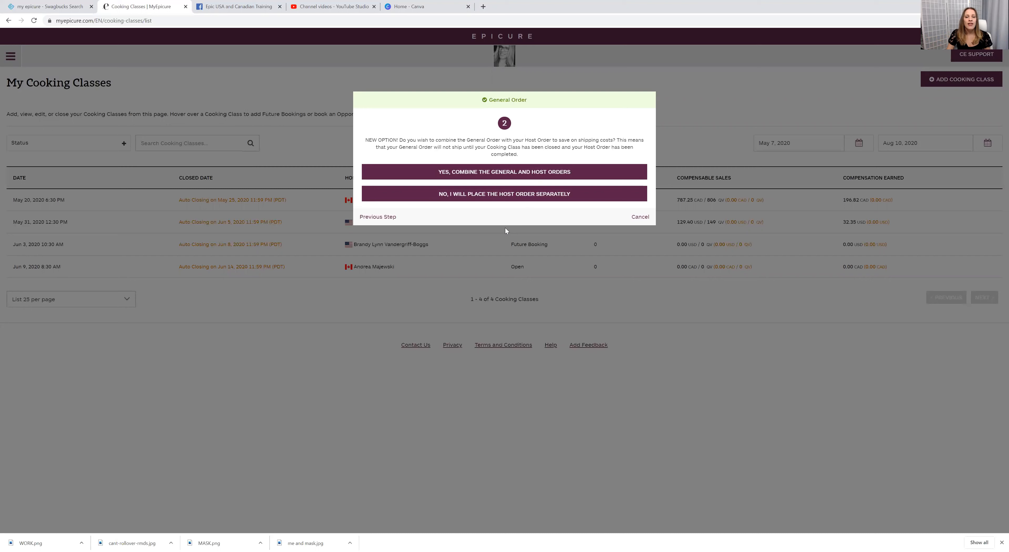
mouse_move(504, 193)
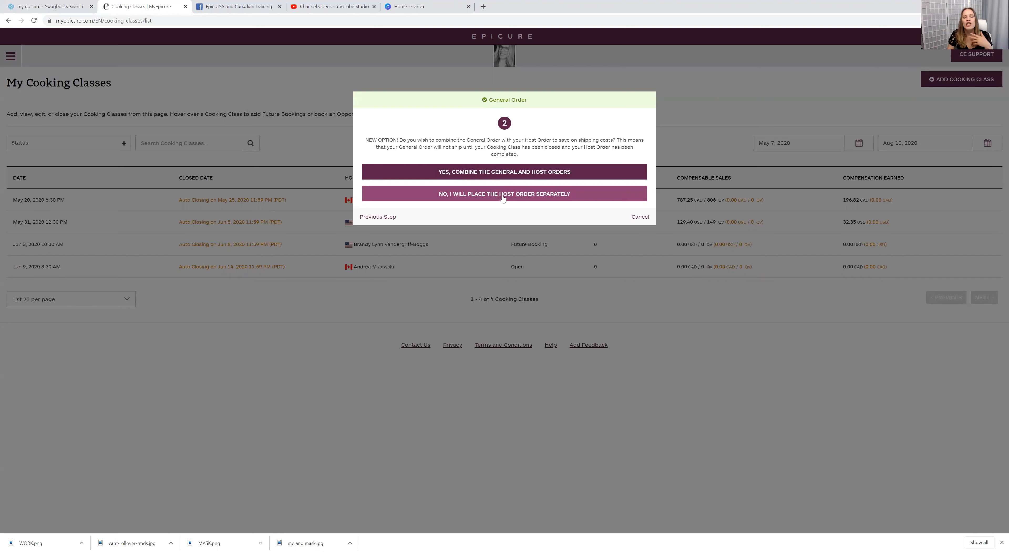
- Place the host order separately, pick customer Teddy, and search the catalogue for '99'
click(505, 193)
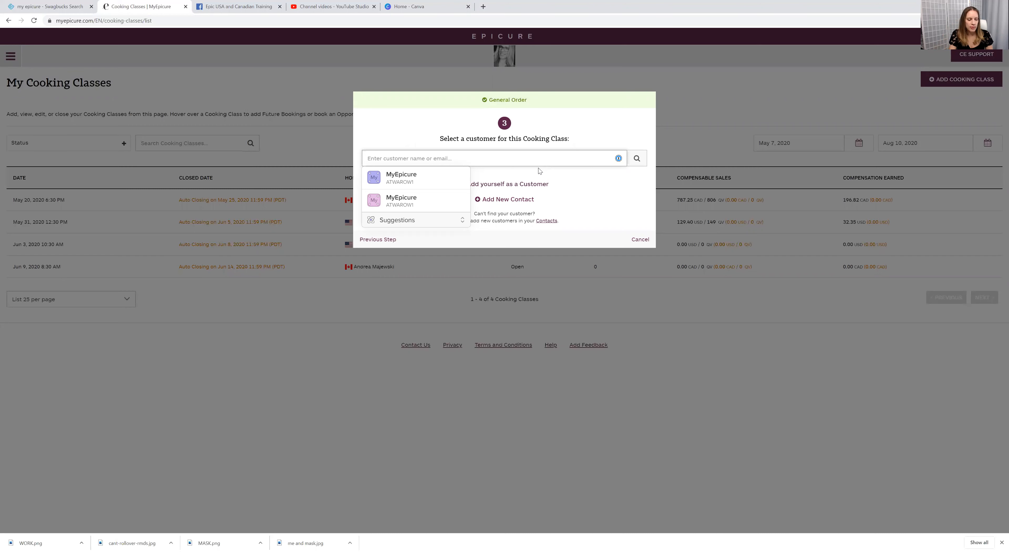
text(Teddy)
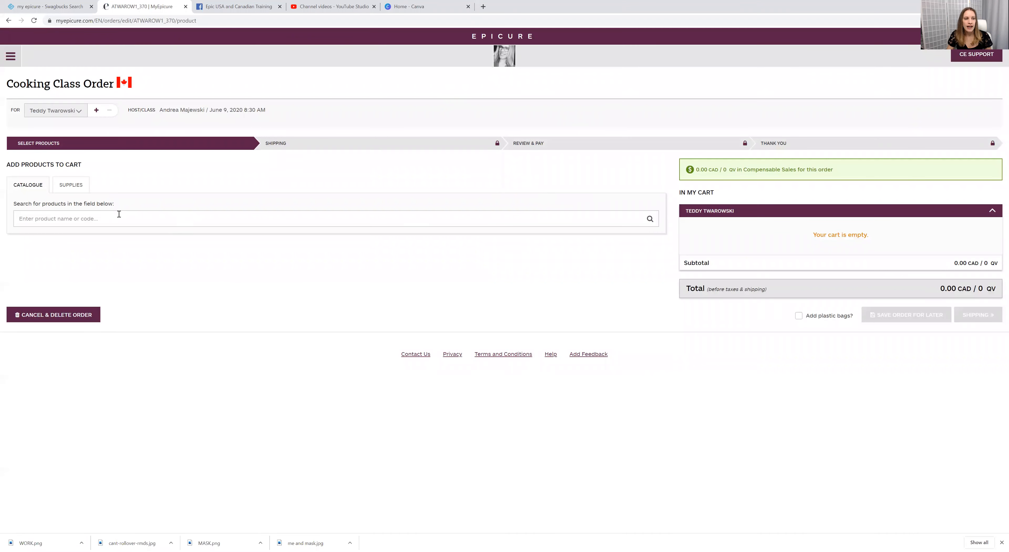
click(328, 219)
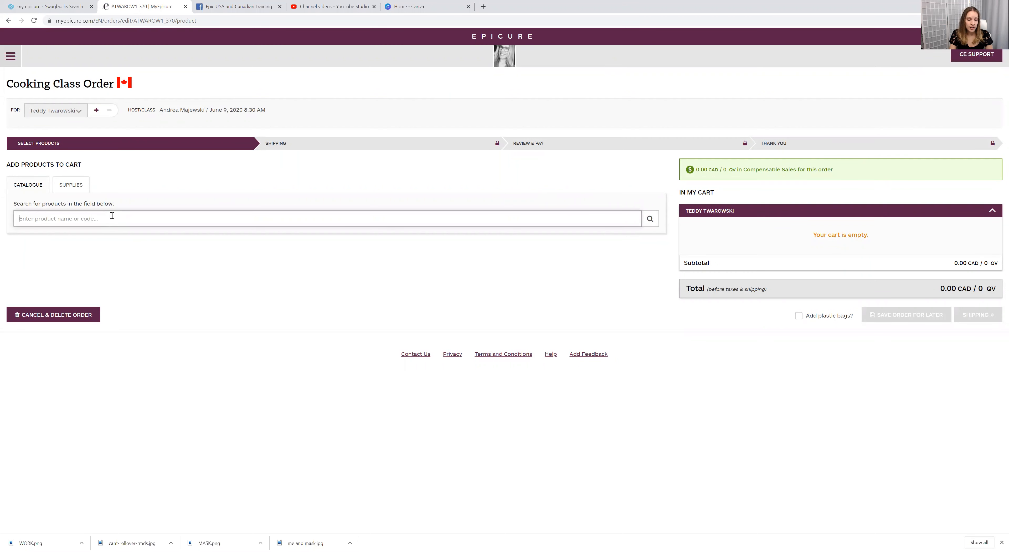
text(99)
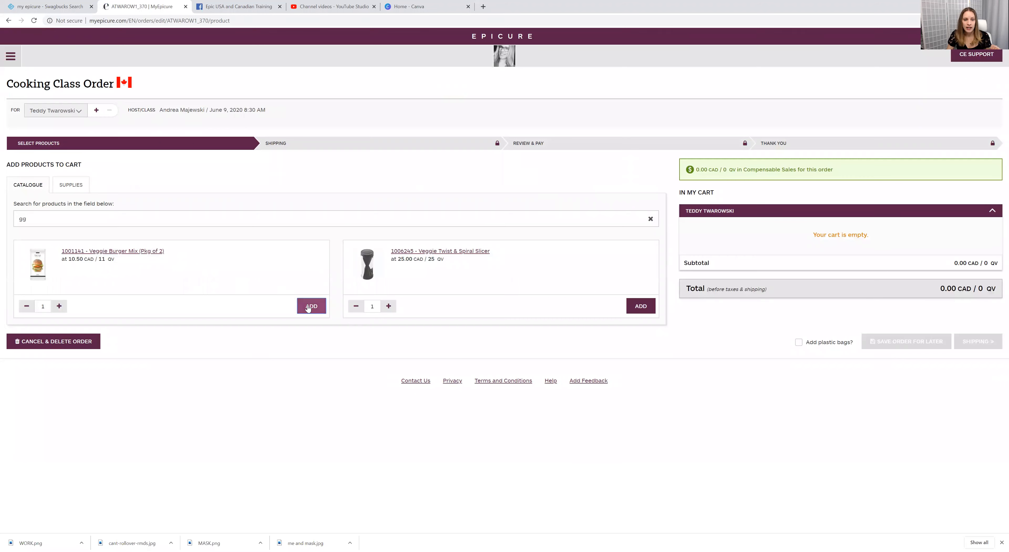
- Add Veggie Burger Mix and the Spring & Summer 2020 EN Catalogue from Supplies to the cart
click(310, 305)
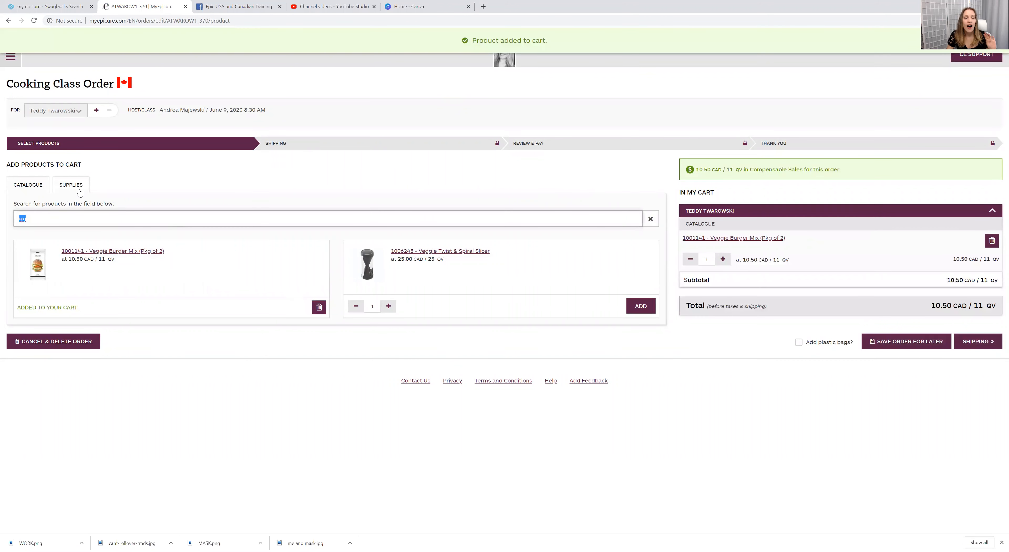
click(71, 184)
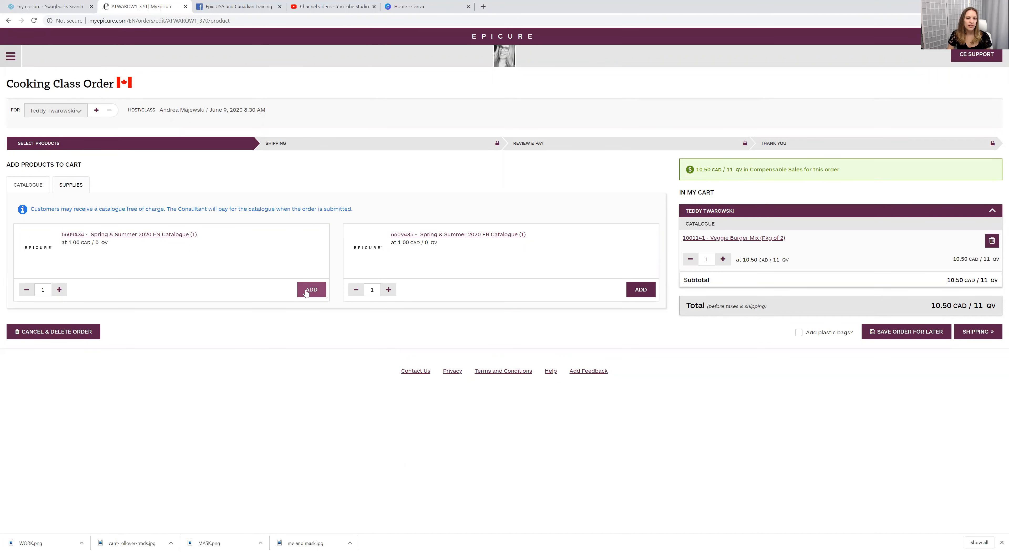
click(311, 288)
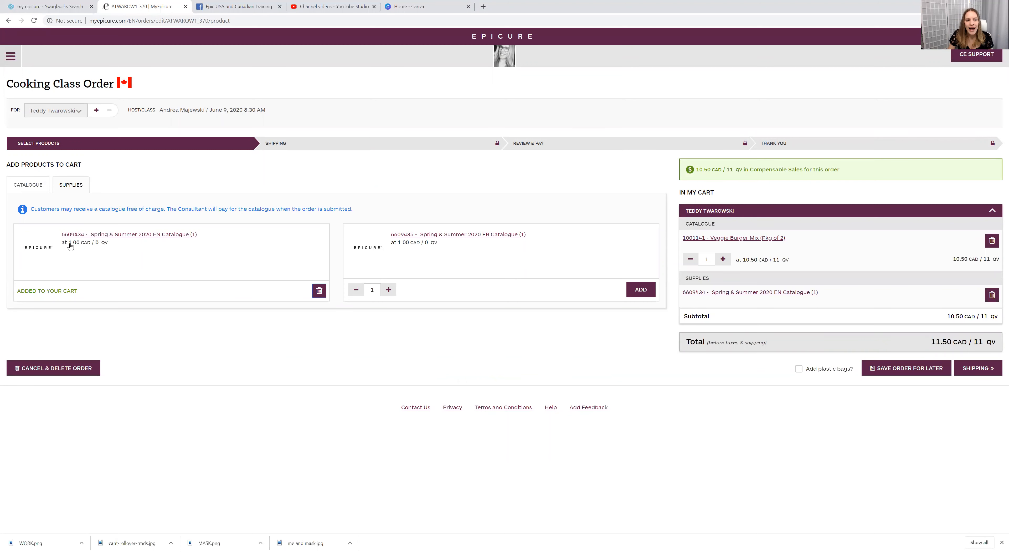
click(27, 185)
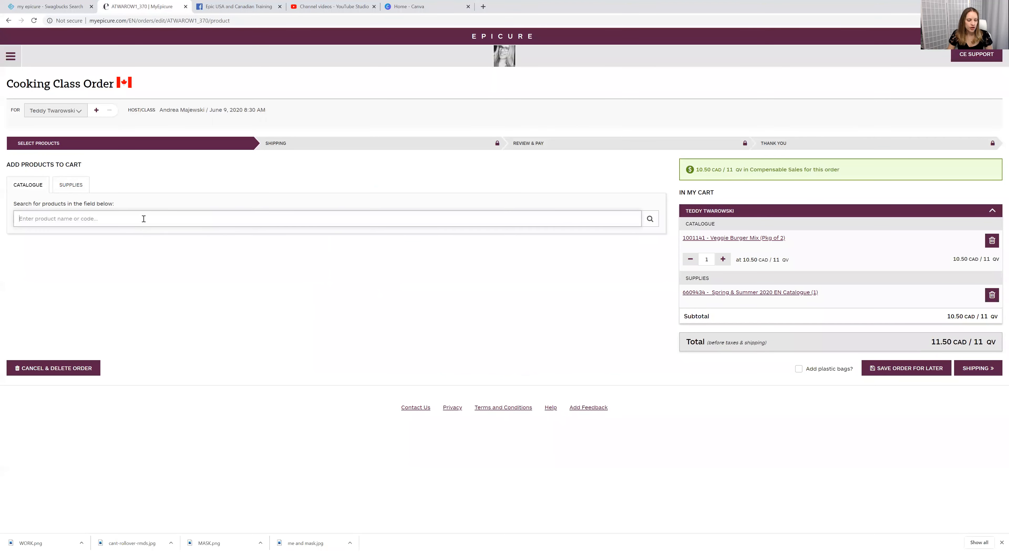
- Search the catalogue and add a 1/4 Sheet Pan, bringing the cart to 36.50 CAD
text(a)
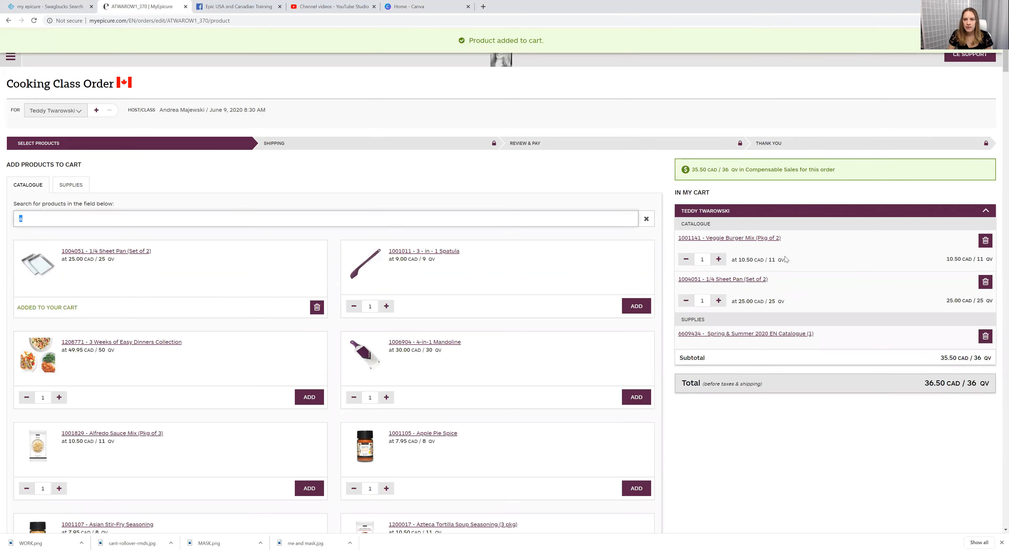
scroll(down, 3)
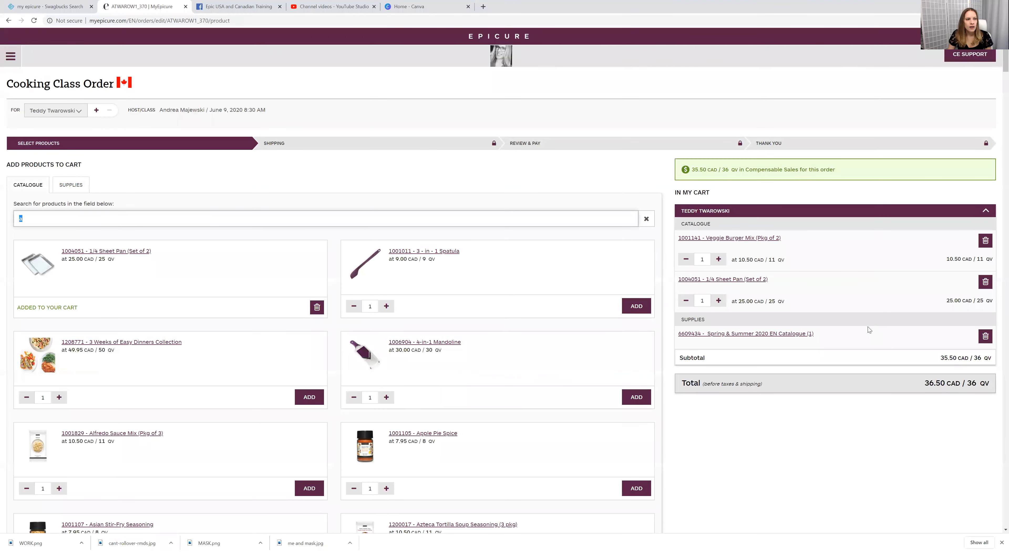
scroll(down, 3)
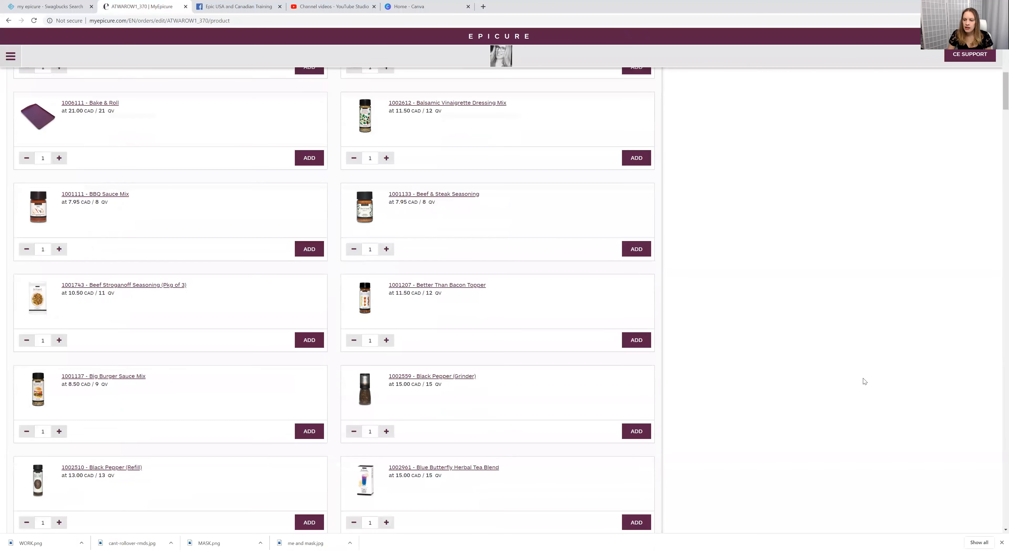
scroll(down, 3)
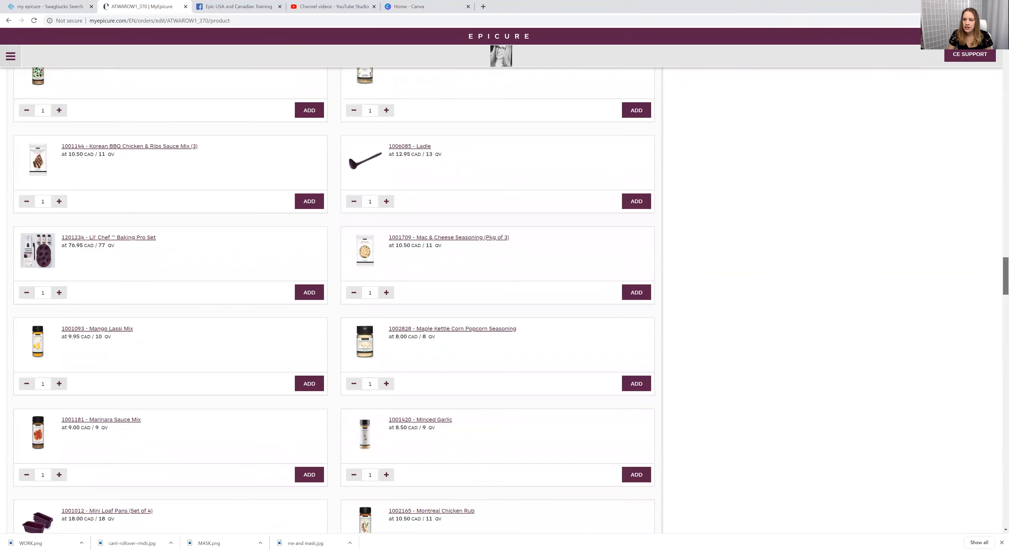
scroll(down, 3)
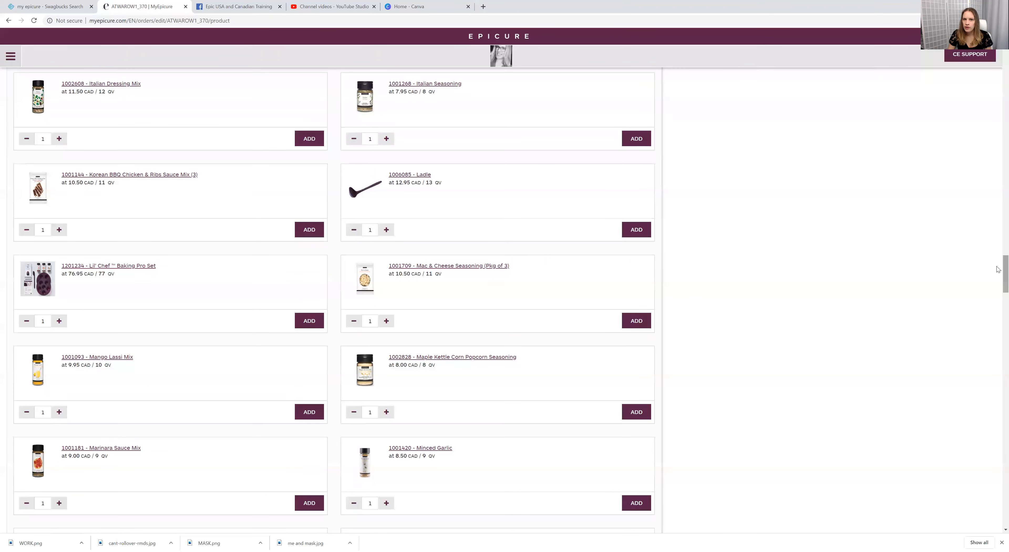
scroll(down, 3)
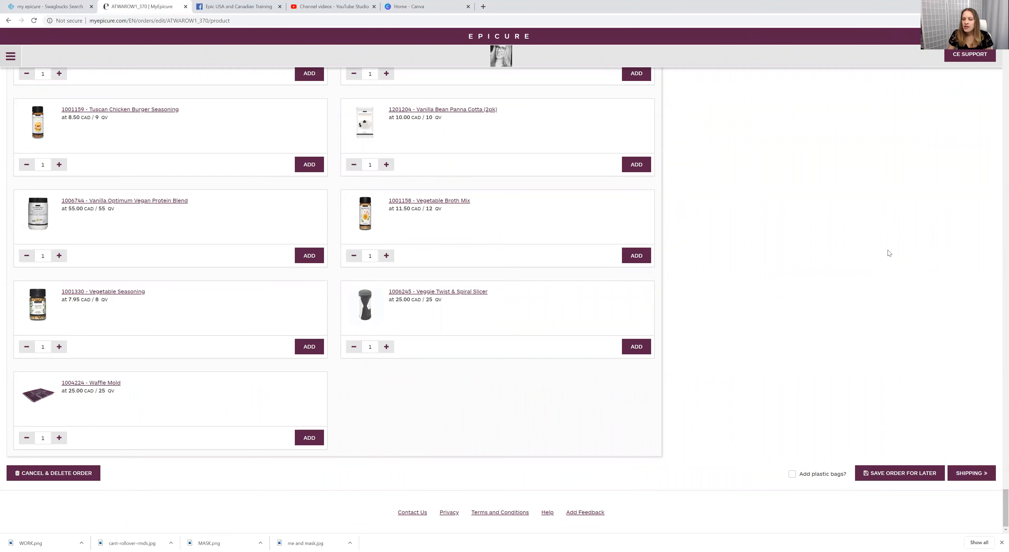
click(971, 473)
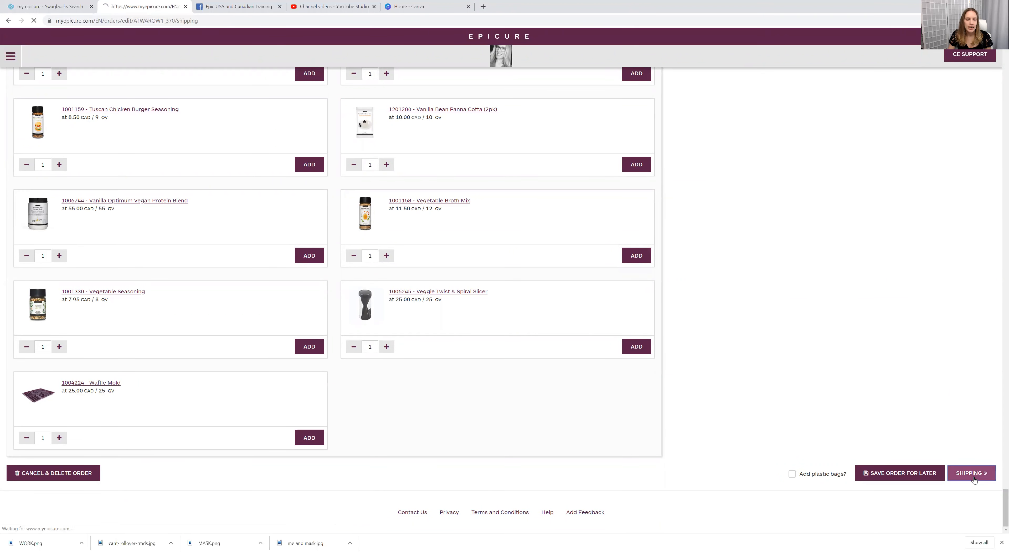
click(971, 473)
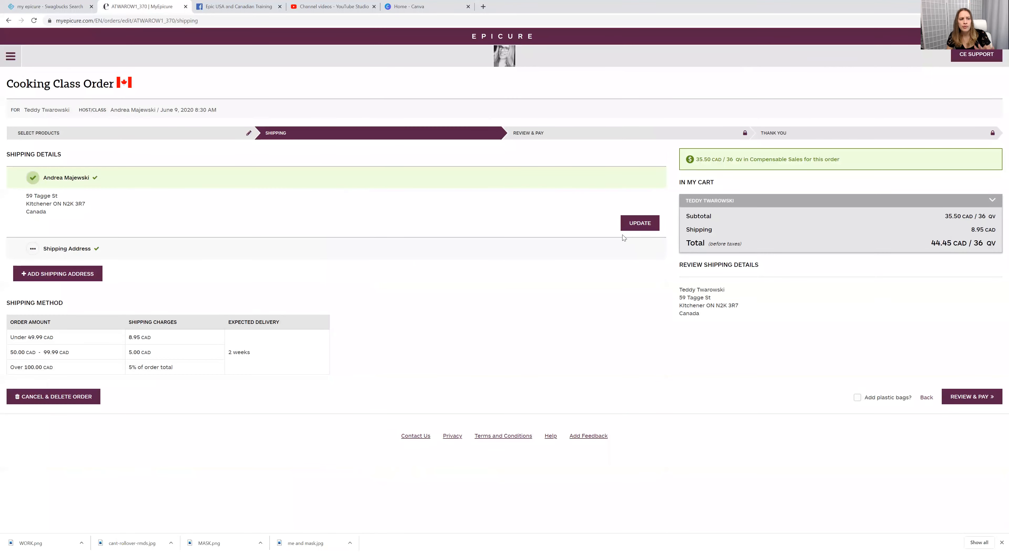
mouse_move(549, 248)
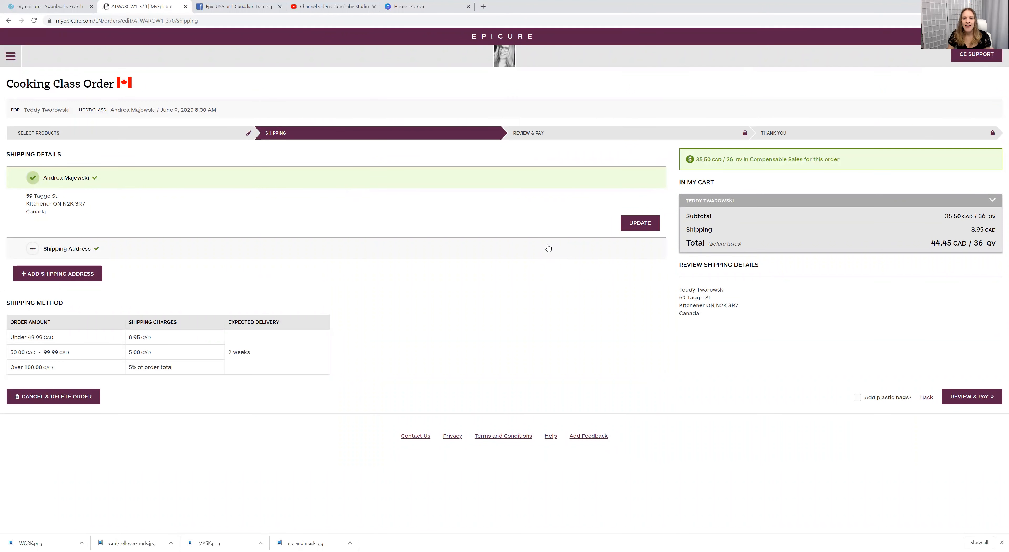
mouse_move(568, 222)
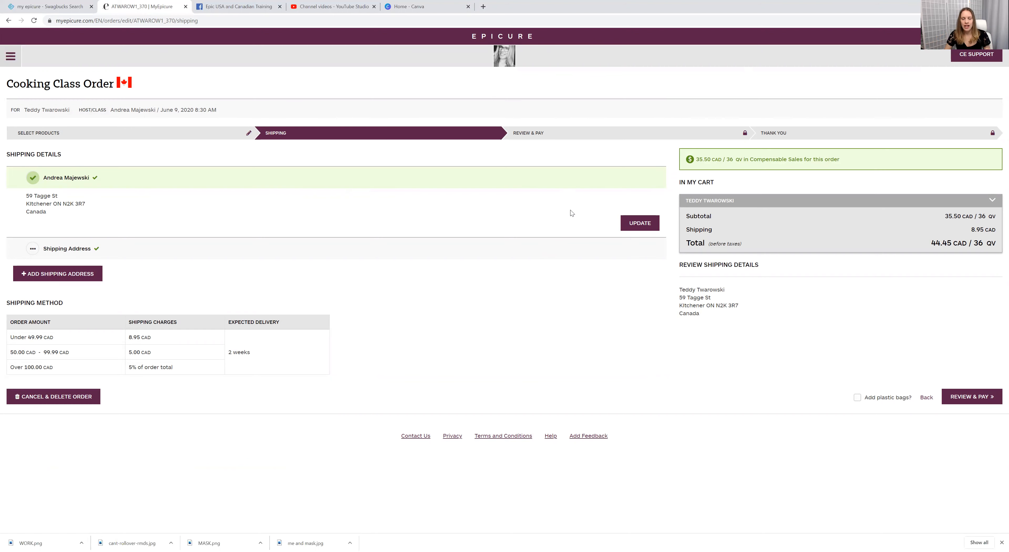
mouse_move(953, 247)
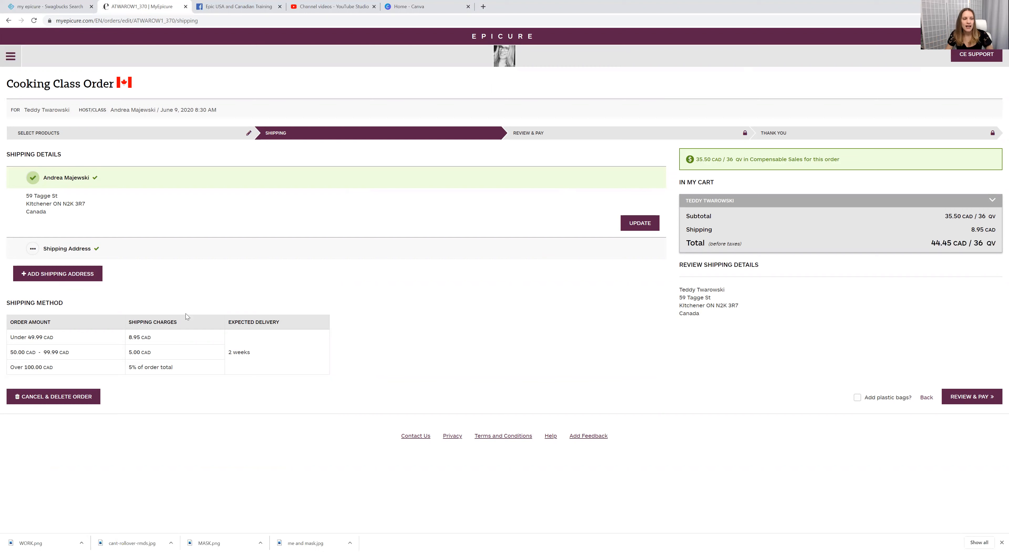
mouse_move(763, 322)
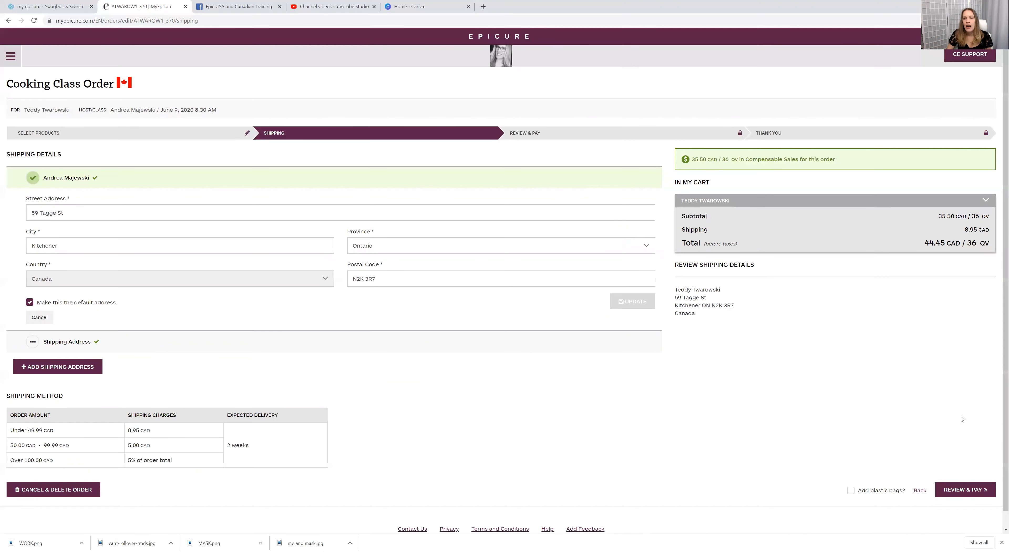
mouse_move(619, 417)
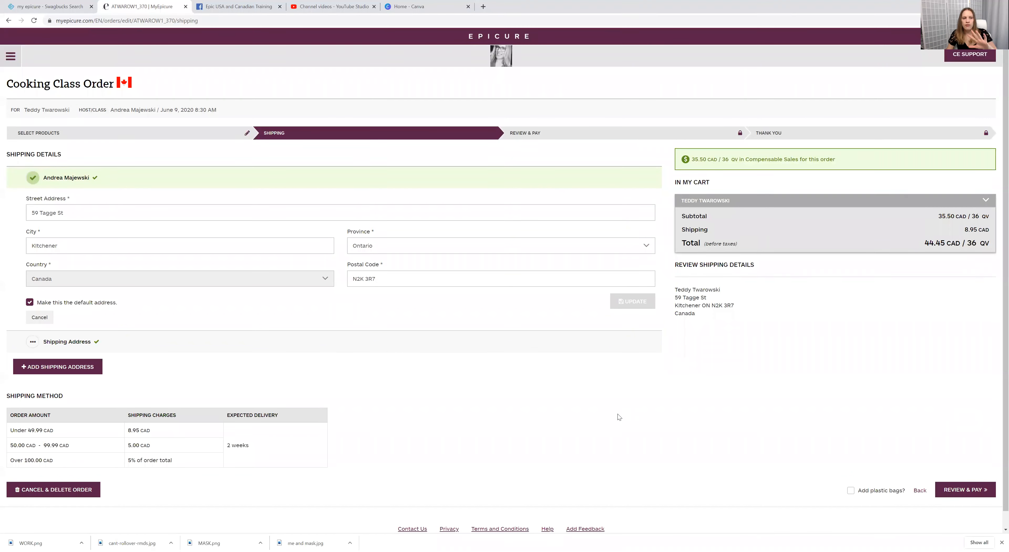
mouse_move(358, 384)
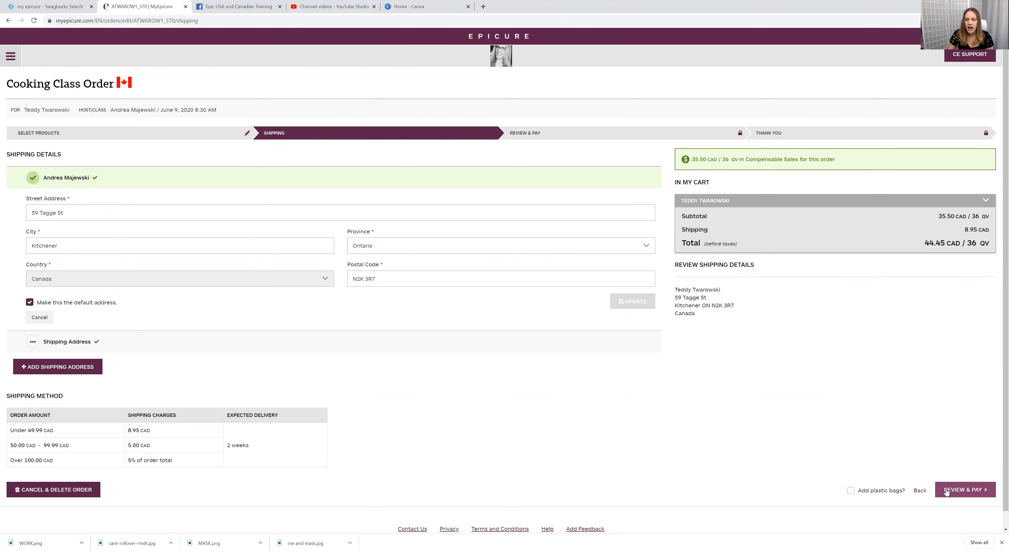
- Proceed to Review & Pay and examine the shipping address and 49.99 CAD grand total
click(965, 489)
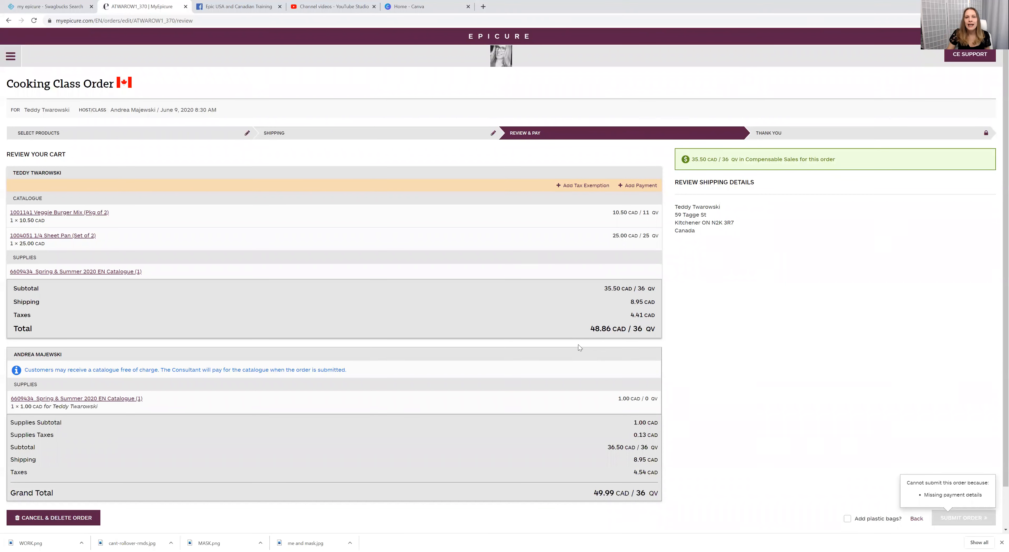
mouse_move(711, 237)
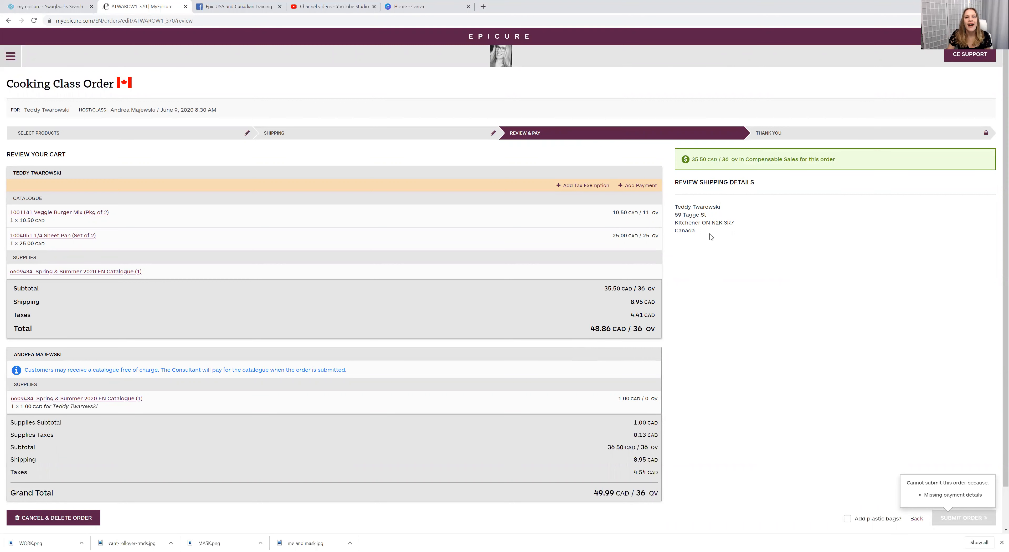
drag(675, 206, 734, 230)
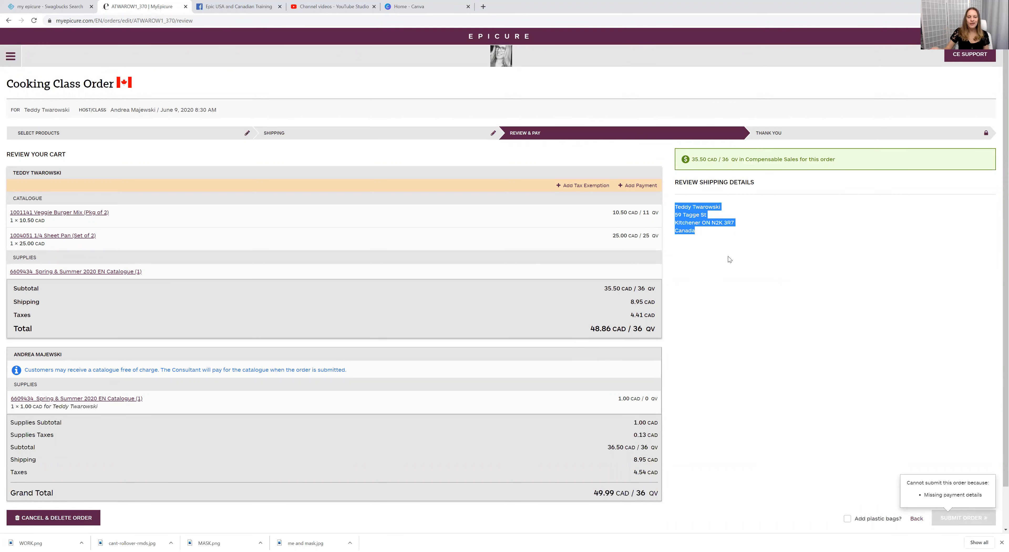
scroll(down, 3)
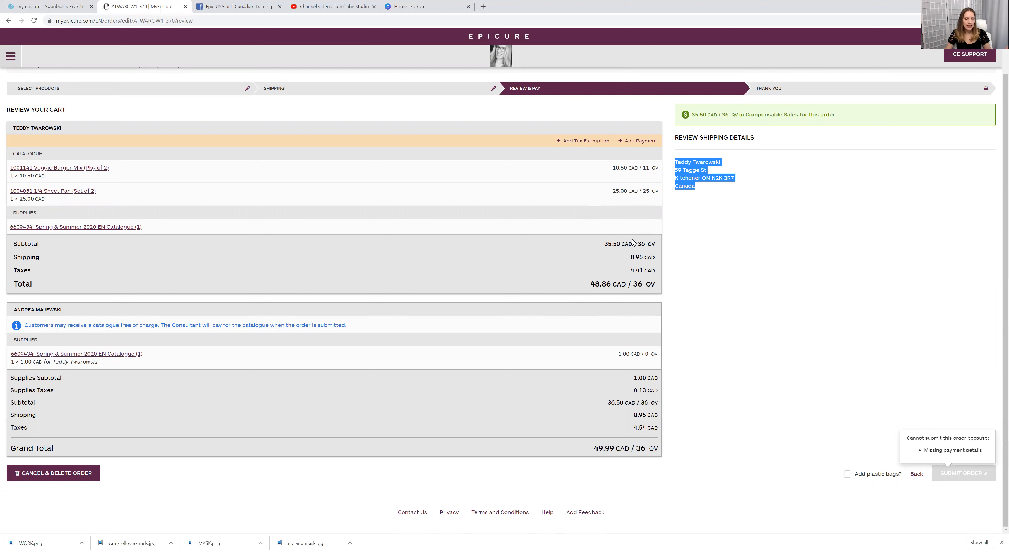
mouse_move(544, 393)
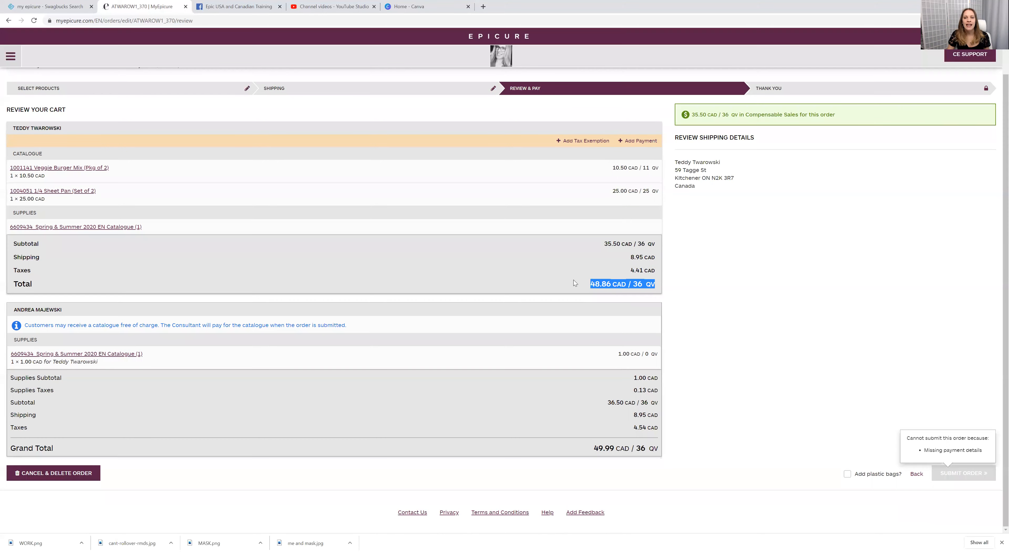
click(637, 141)
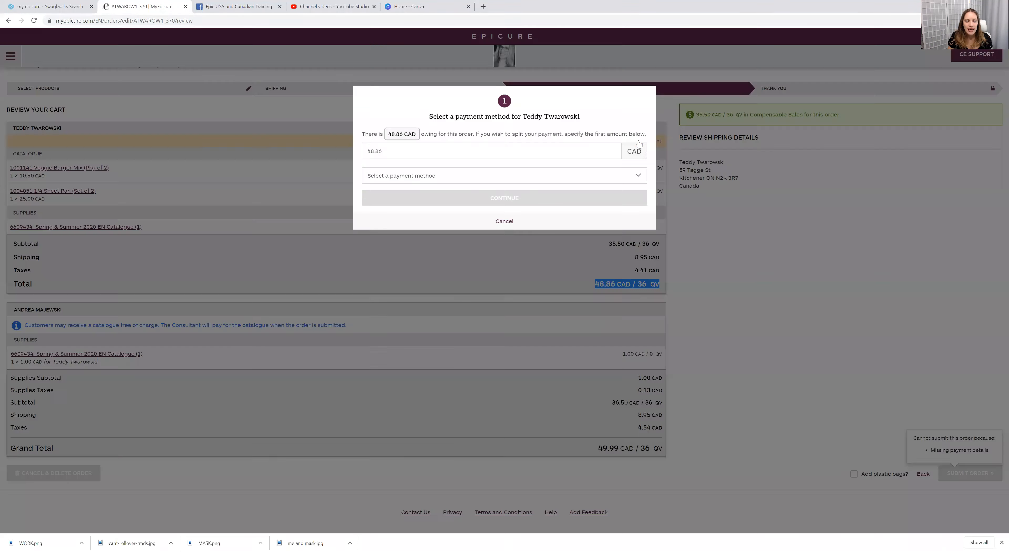
click(504, 181)
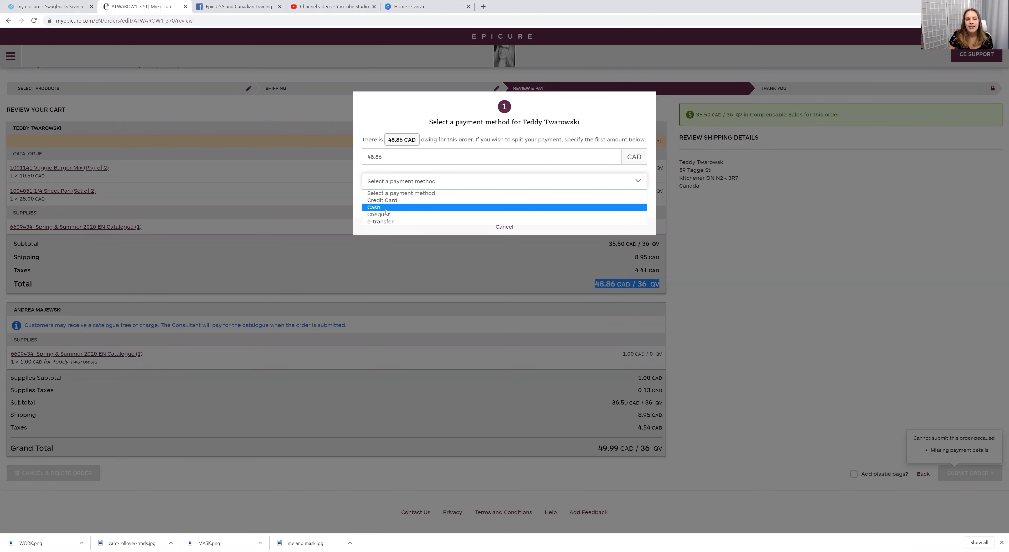
mouse_move(380, 221)
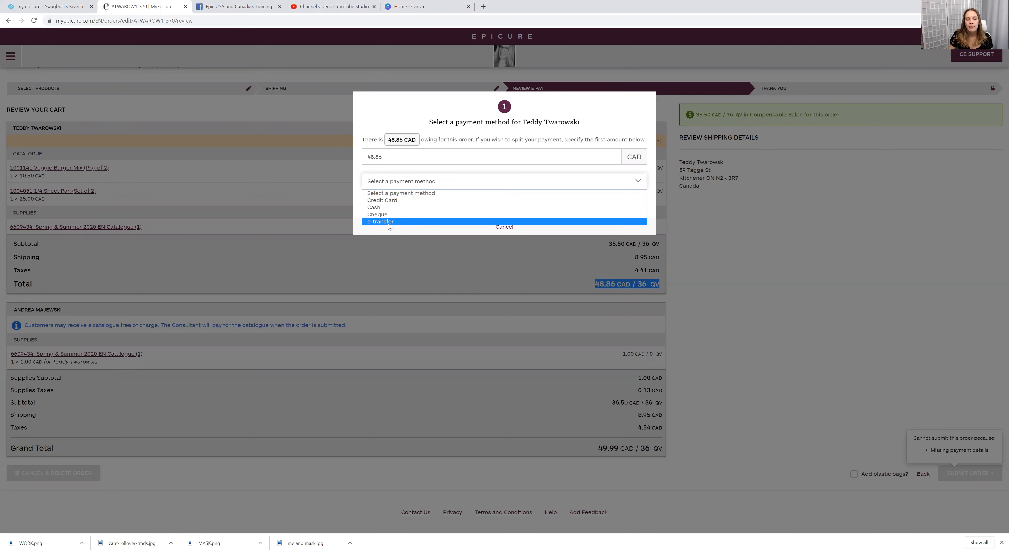
click(379, 221)
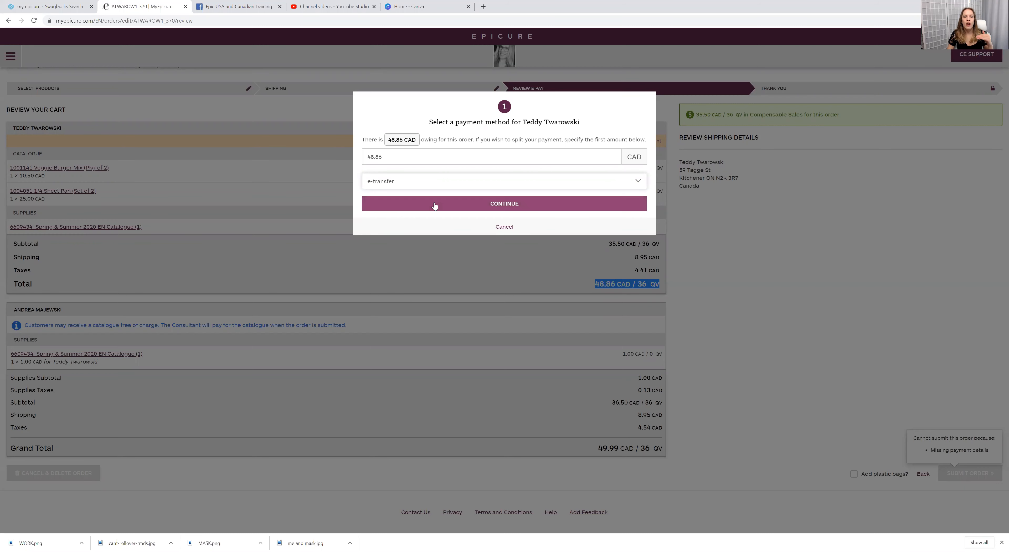
click(504, 203)
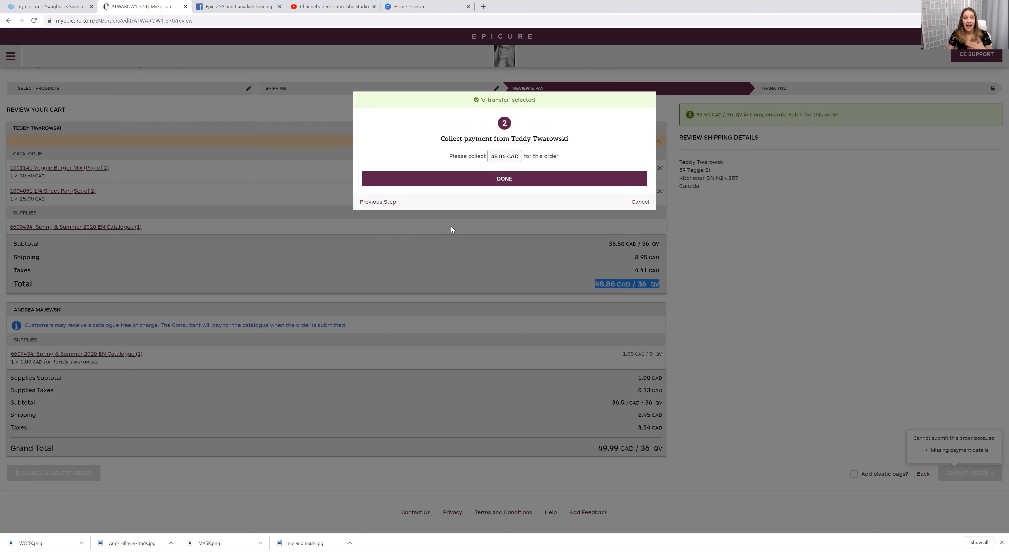
click(640, 202)
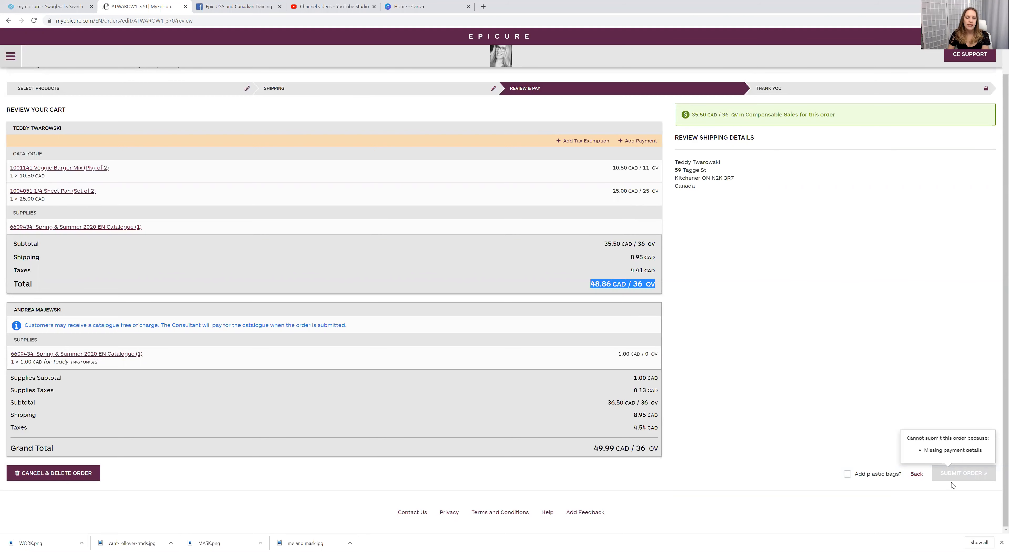
mouse_move(824, 364)
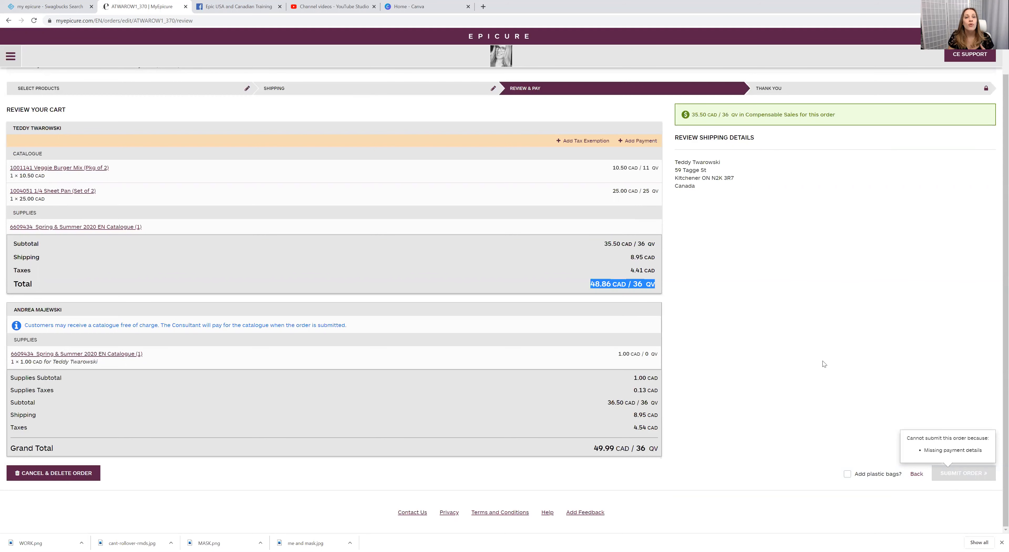
mouse_move(703, 350)
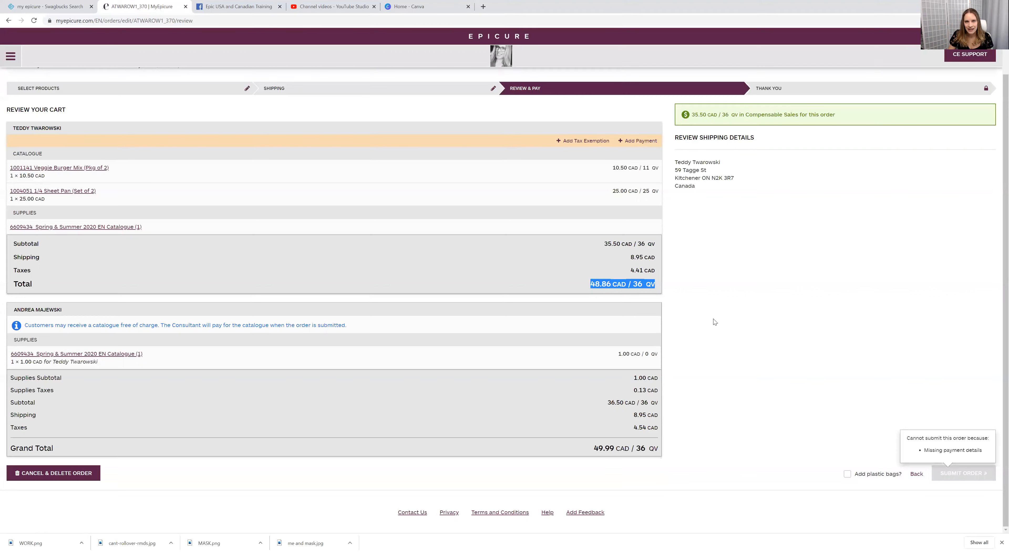
mouse_move(758, 334)
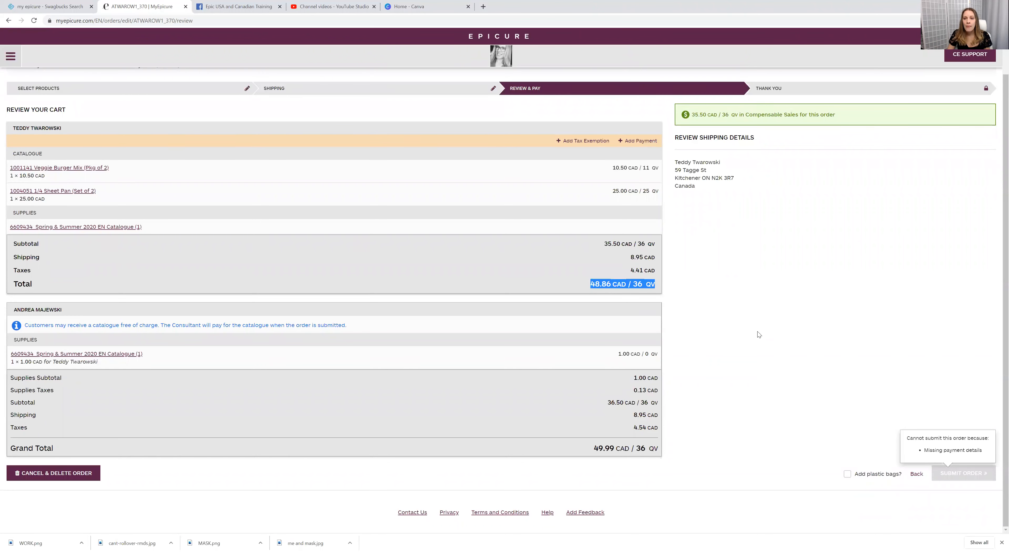
mouse_move(912, 474)
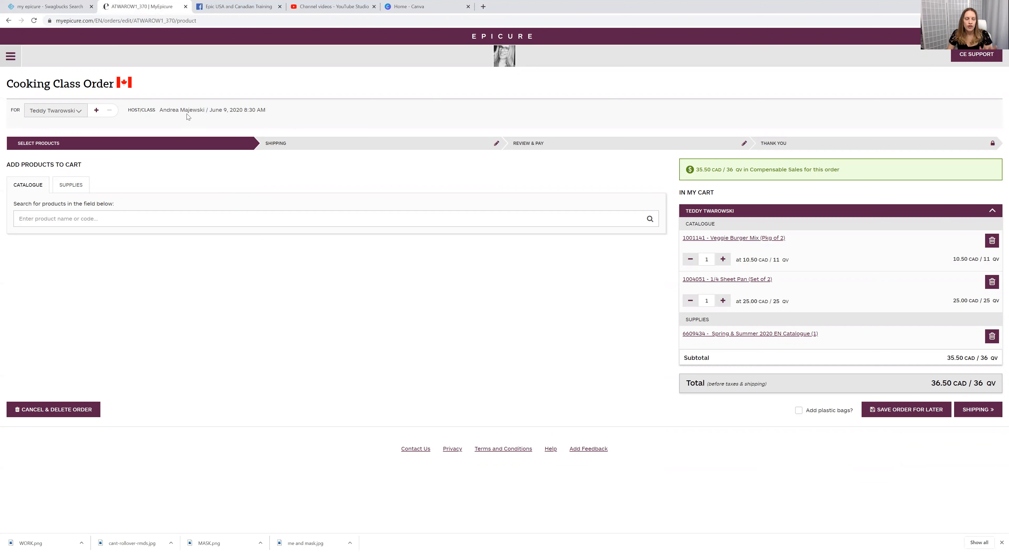
mouse_move(121, 130)
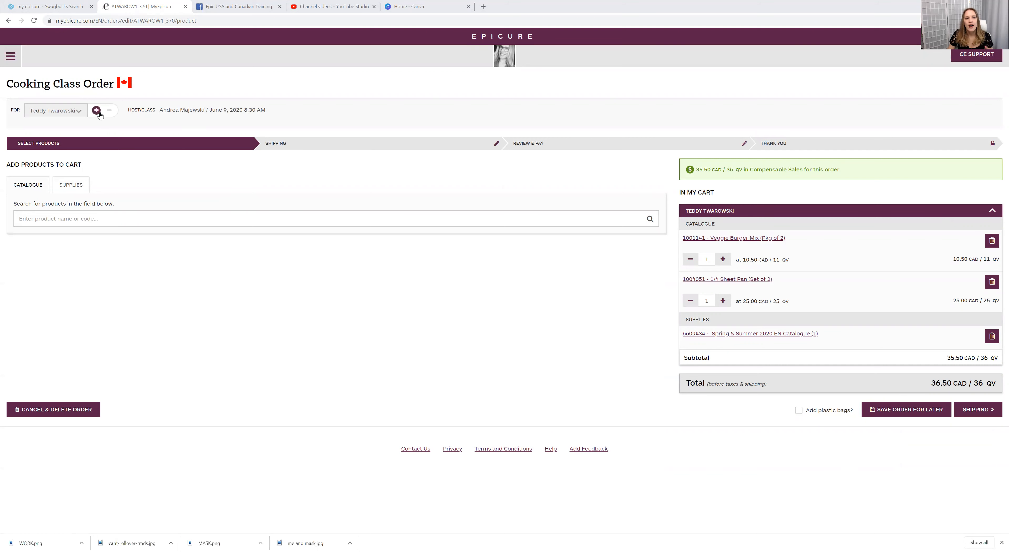
click(95, 110)
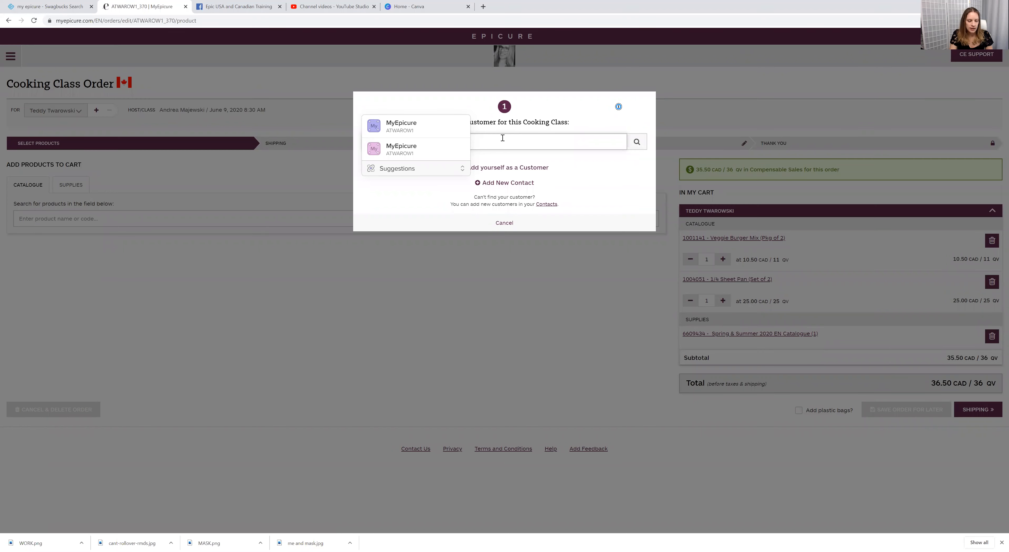
click(547, 141)
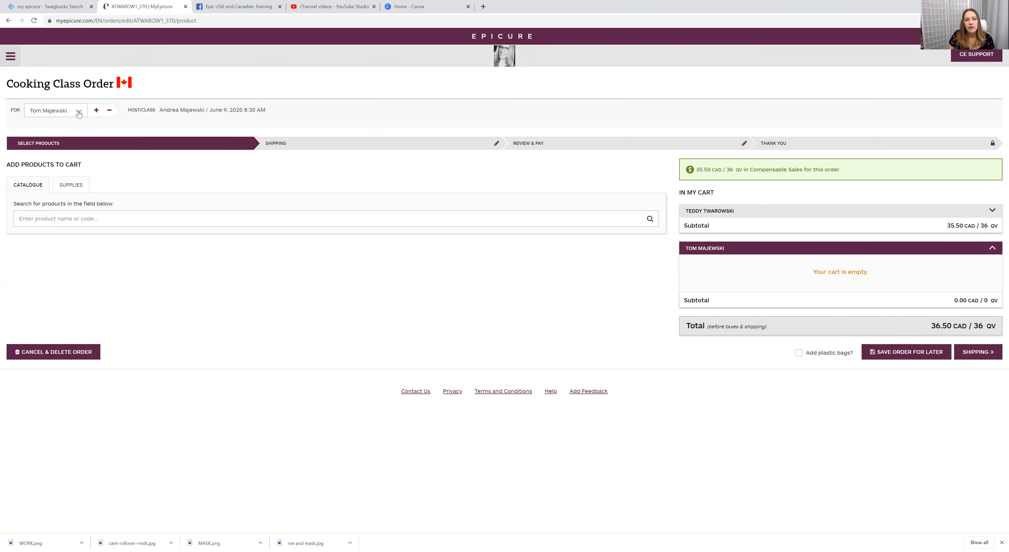
click(55, 110)
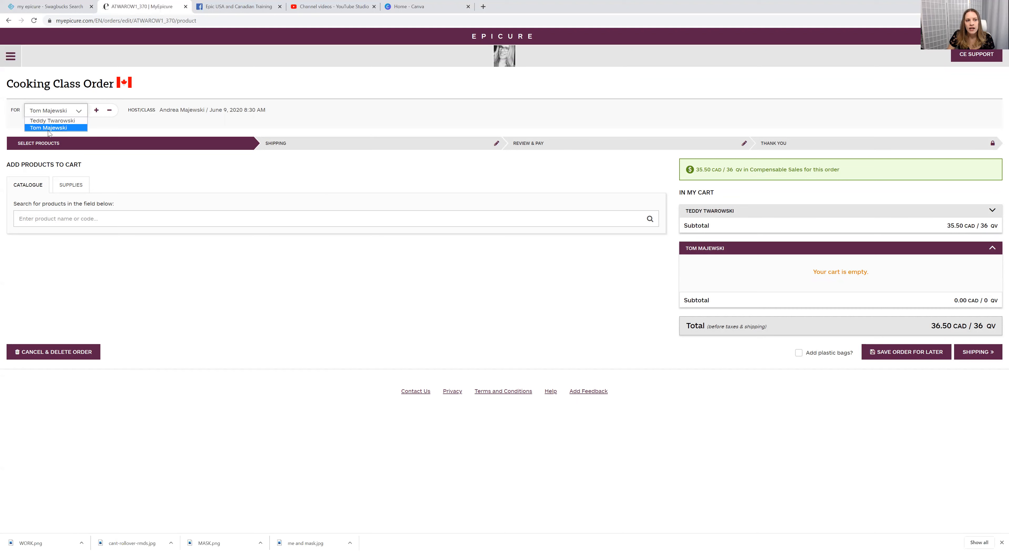
mouse_move(55, 121)
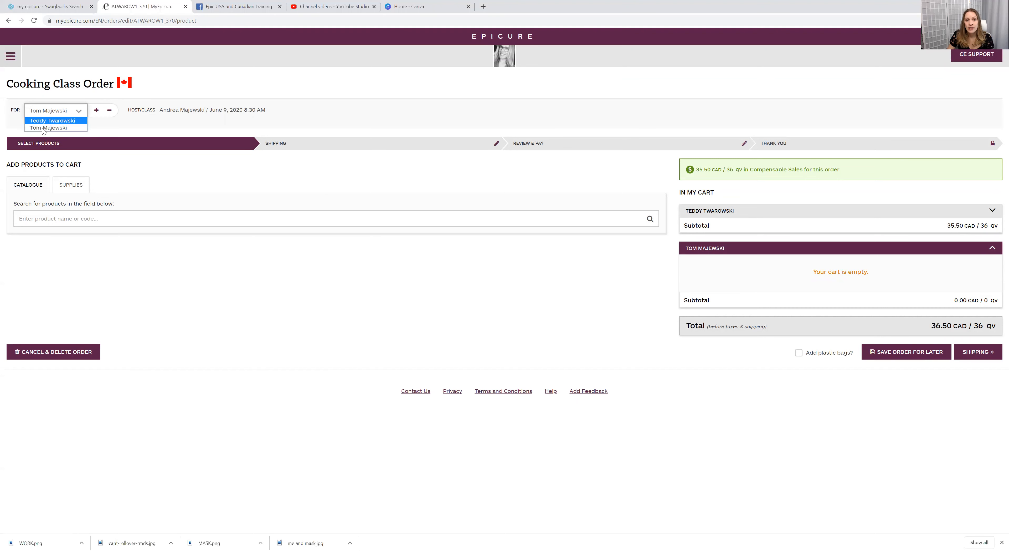
click(51, 127)
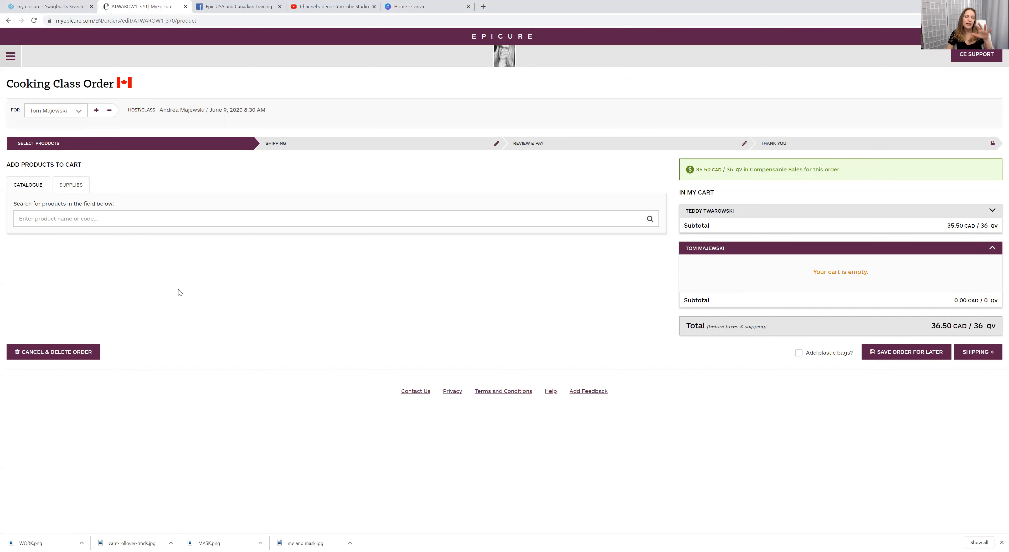
mouse_move(174, 290)
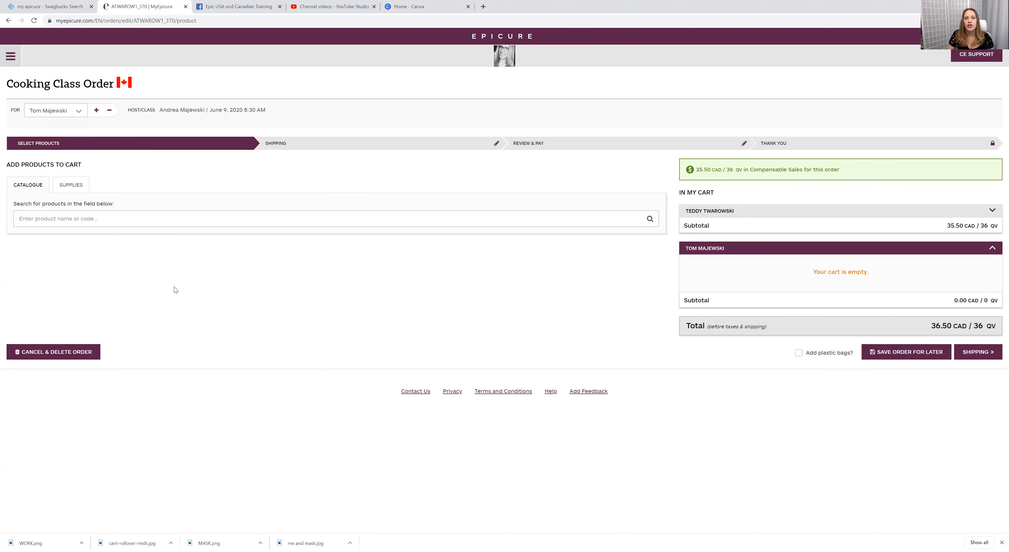
mouse_move(874, 346)
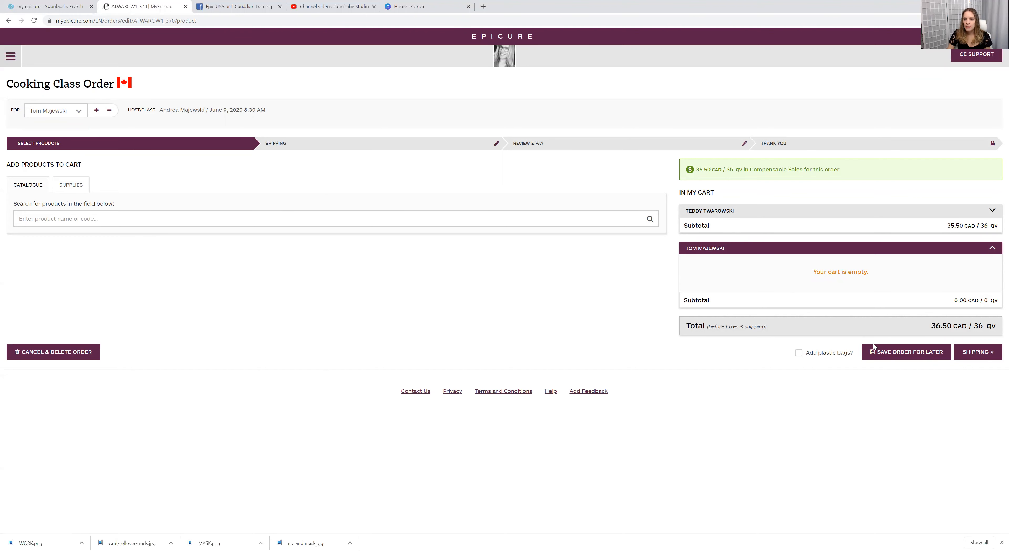
- Save the order to finish later and return to the June 9 class details via My Cooking Classes
click(906, 352)
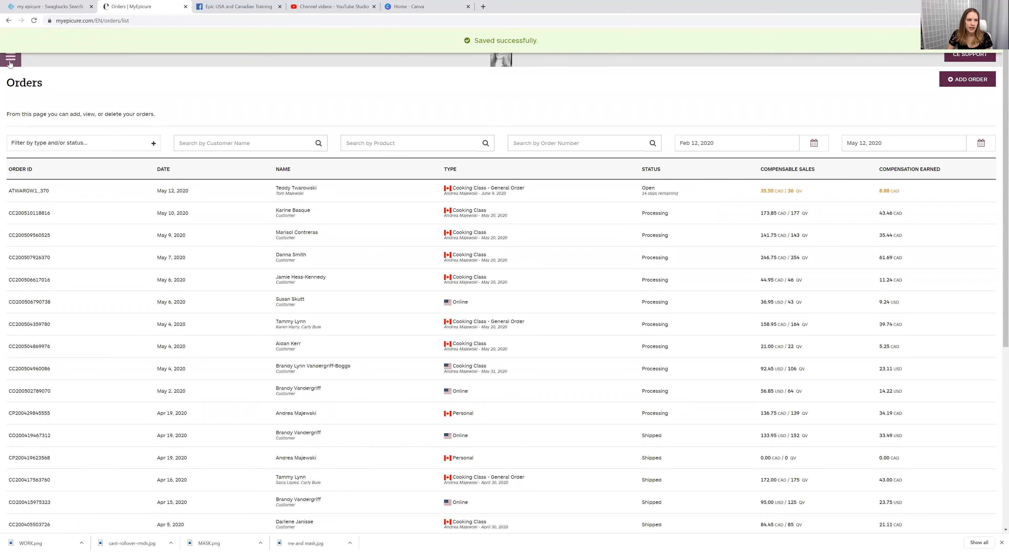
click(11, 58)
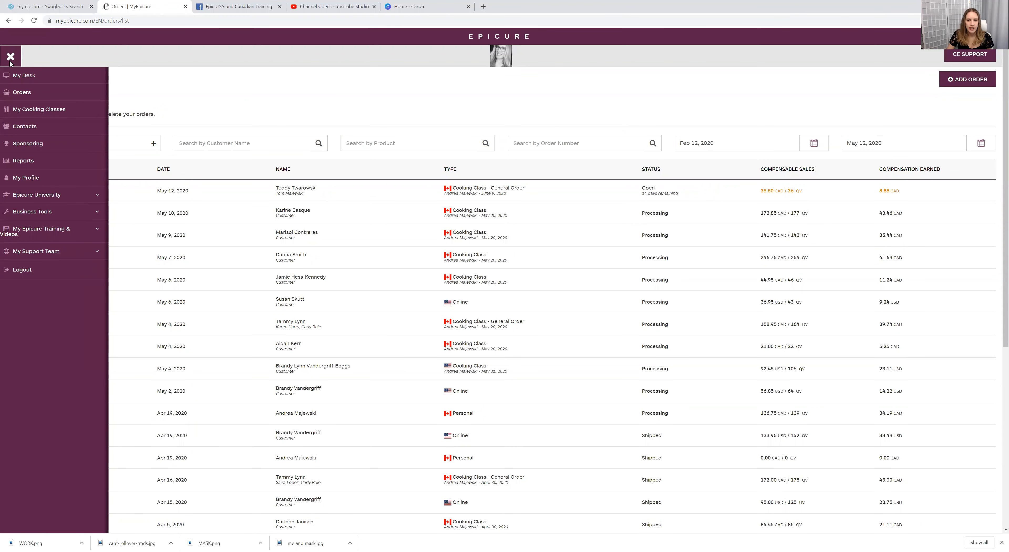
click(11, 56)
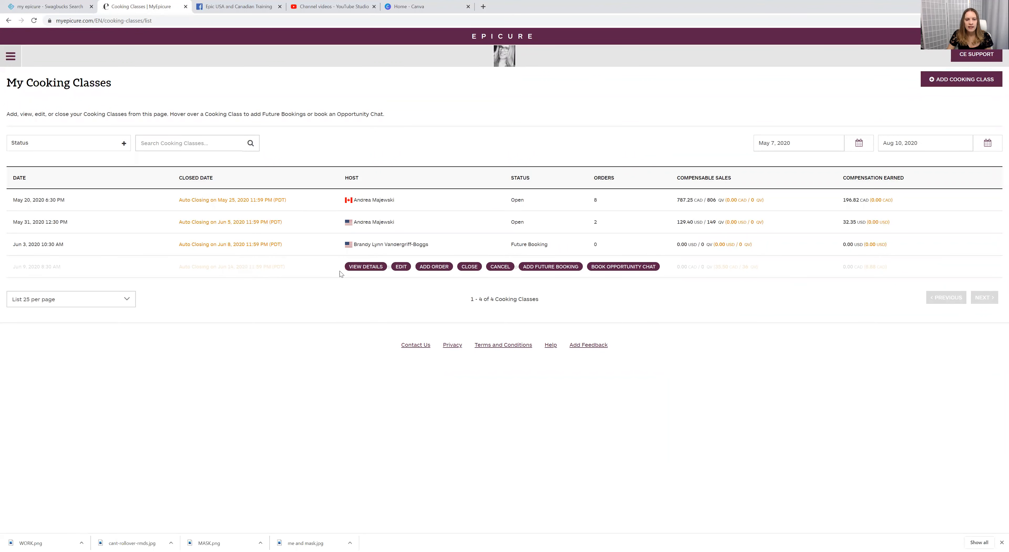
click(365, 267)
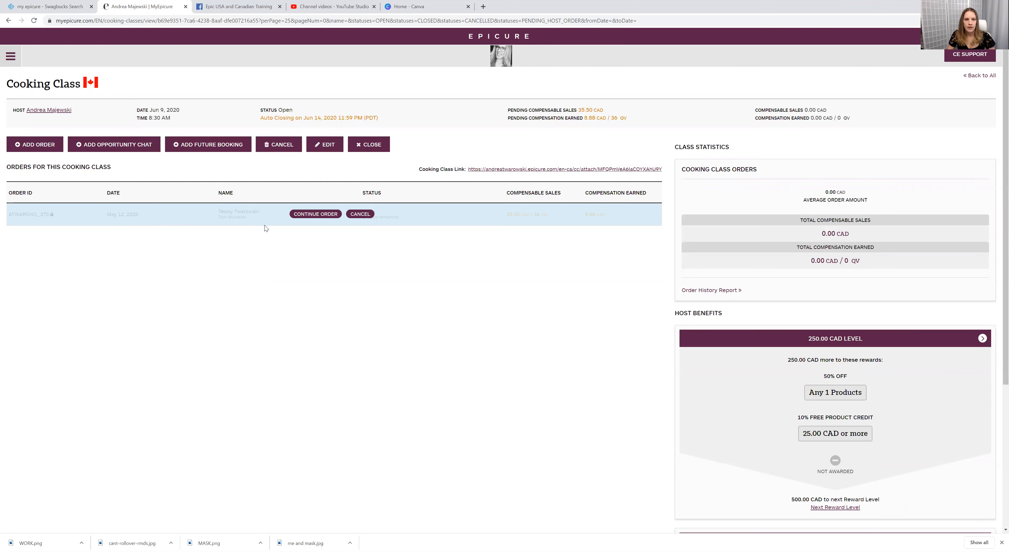
mouse_move(312, 221)
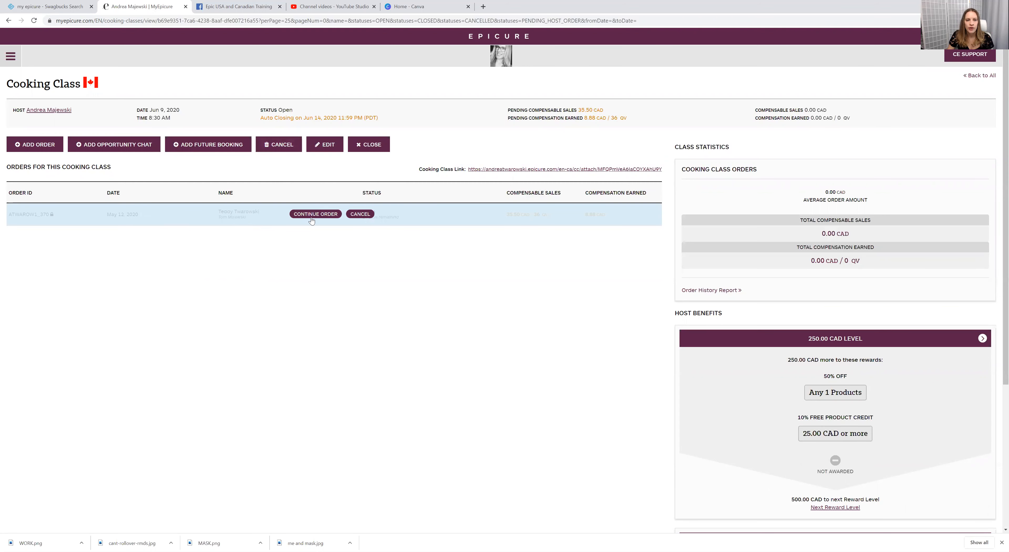
- Continue the saved order and add 3 Onion Dip Mix to the second customer's cart
click(315, 213)
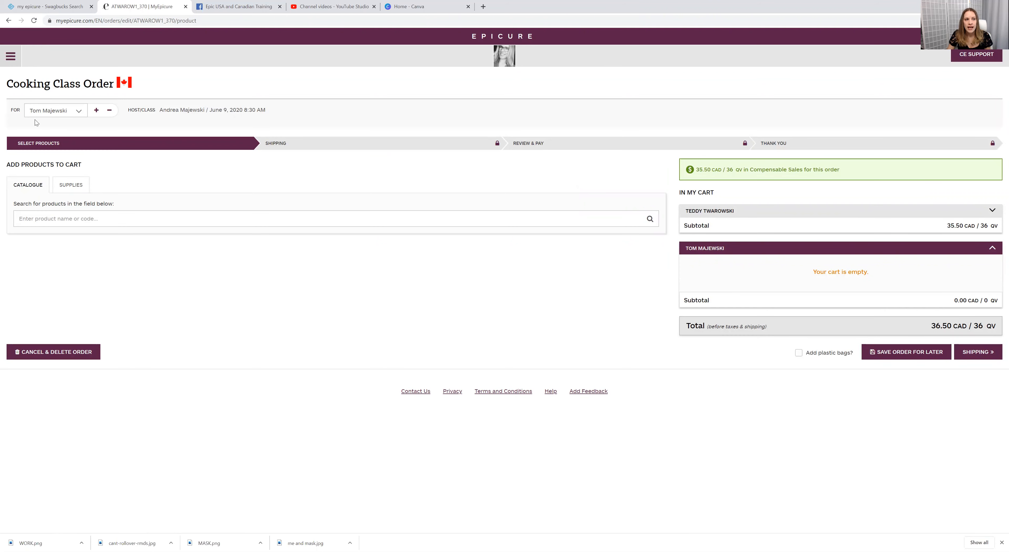
text(d)
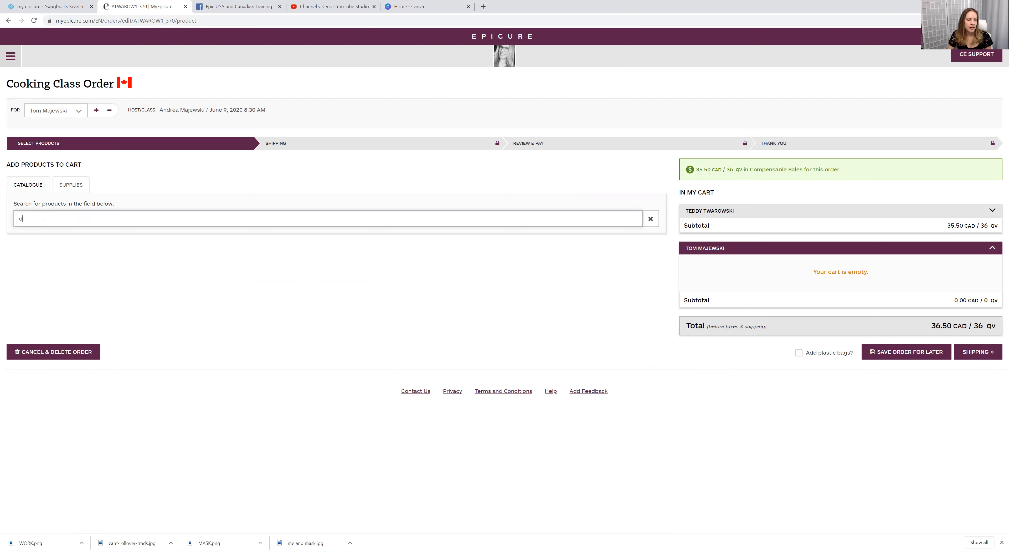
text(d)
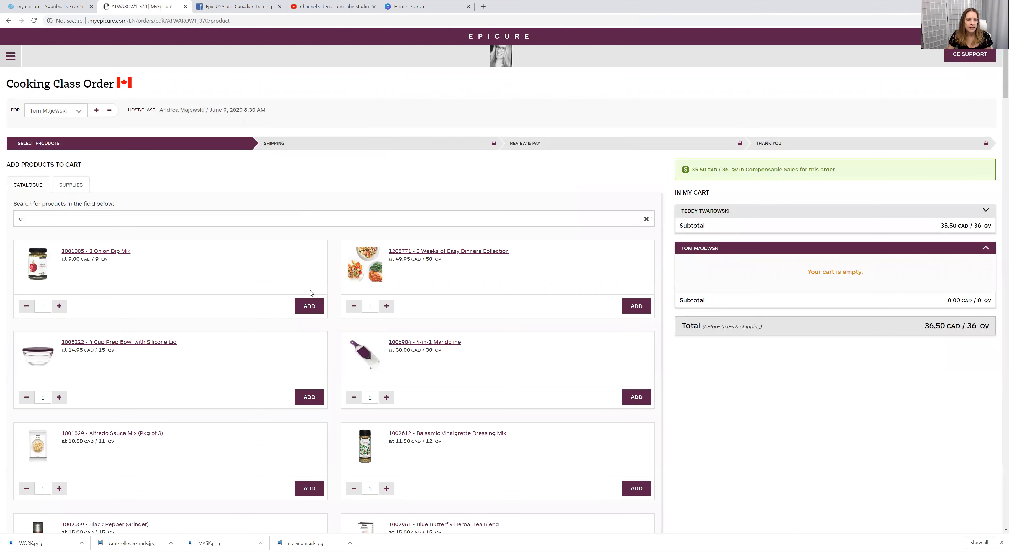
click(308, 305)
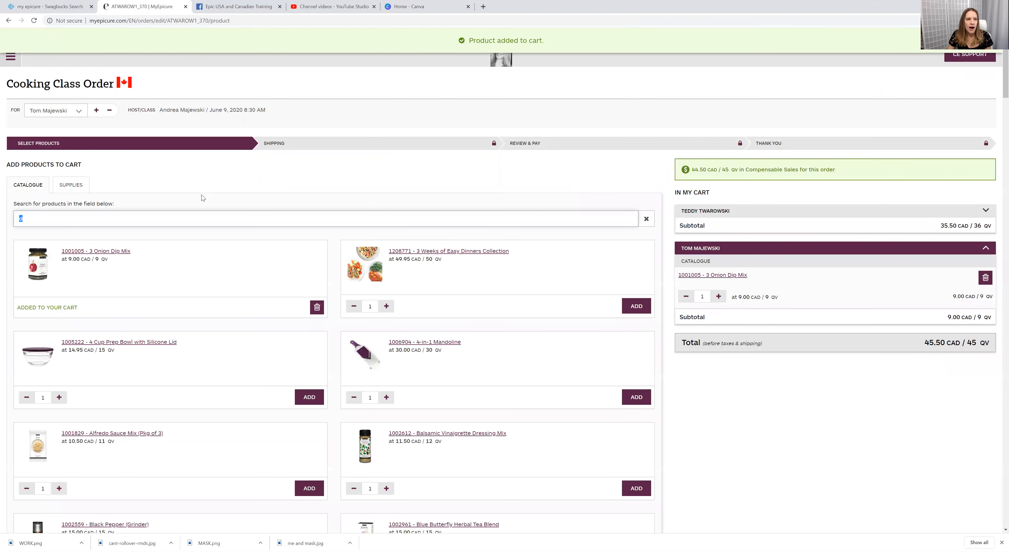
mouse_move(172, 183)
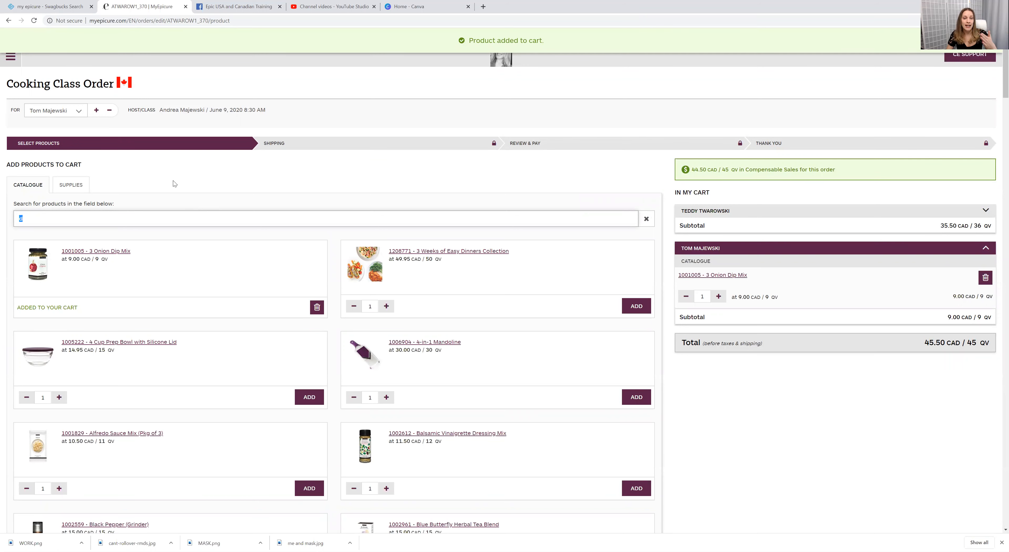
- Switch to the first customer's cart and add the 4 Cup Prep Bowl with Silicone Lid
click(55, 110)
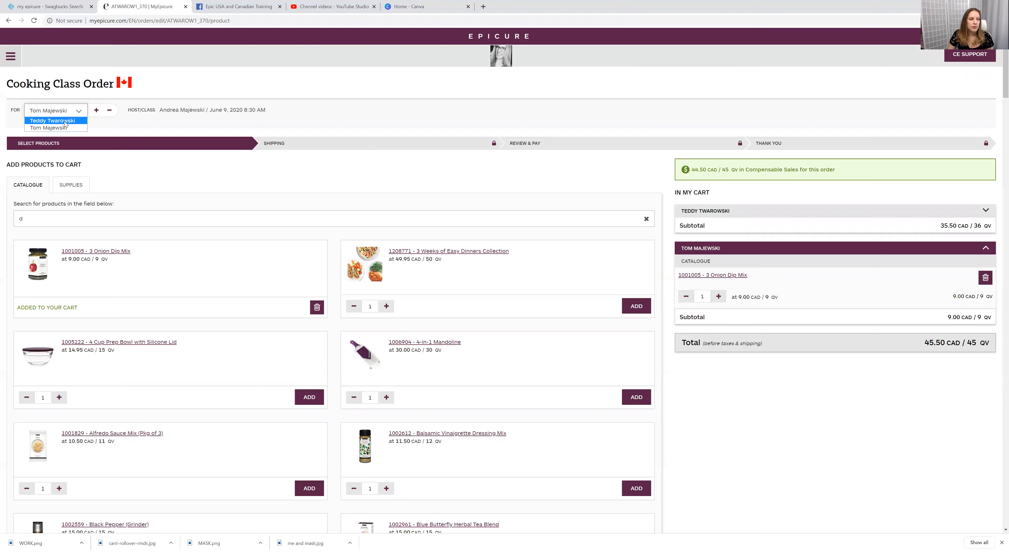
click(53, 121)
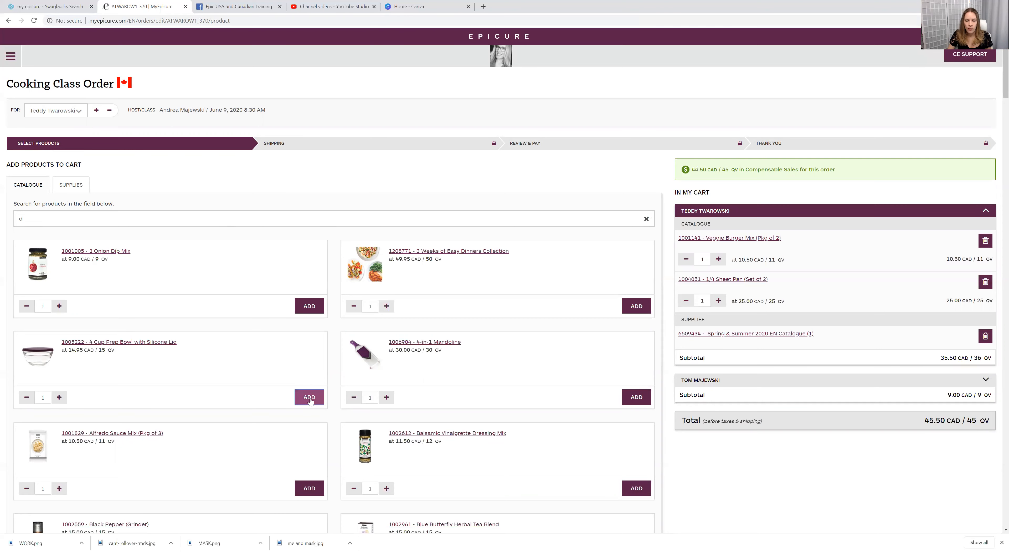
click(309, 397)
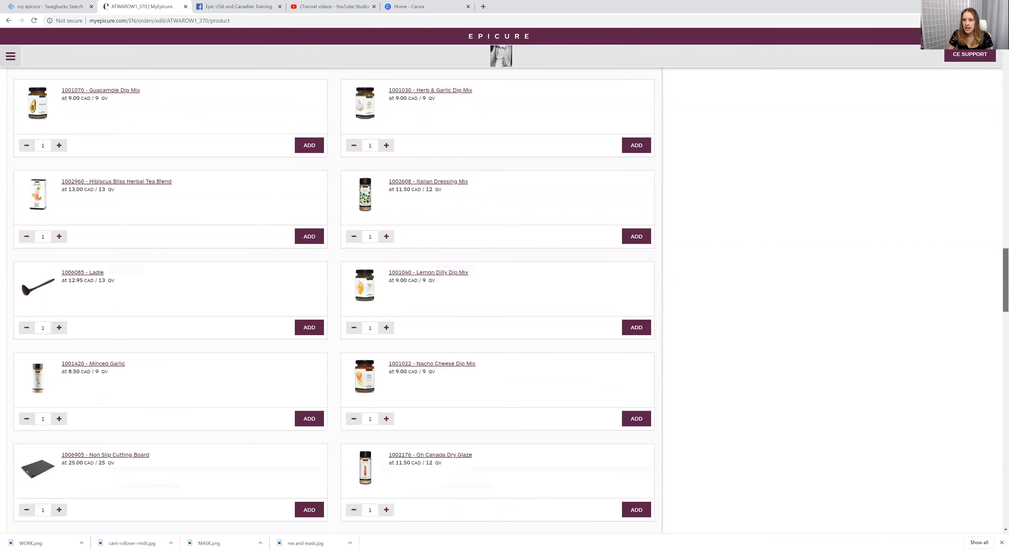
scroll(down, 3)
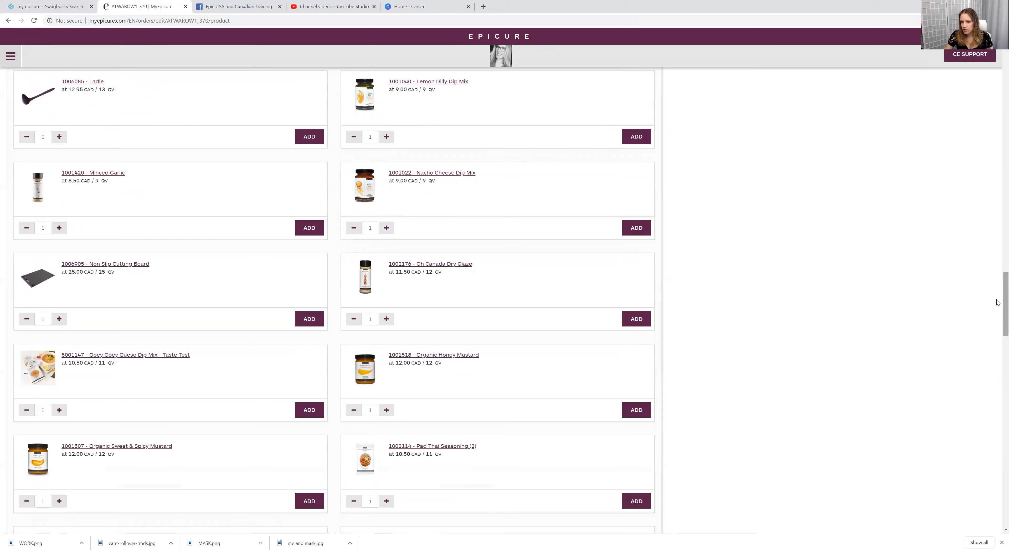
scroll(down, 3)
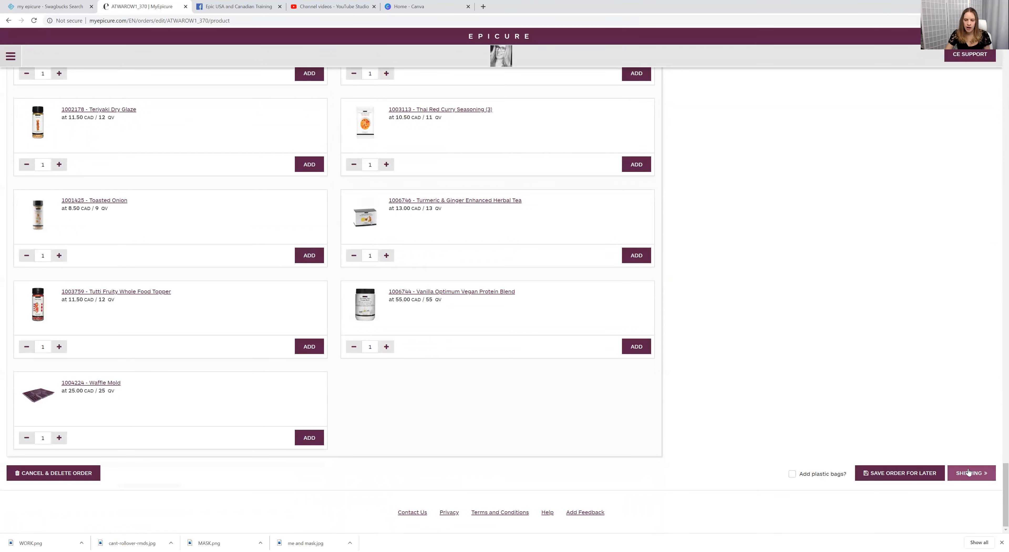
- Move through Shipping to Review & Pay and look over each customer's items, taxes and totals
click(971, 473)
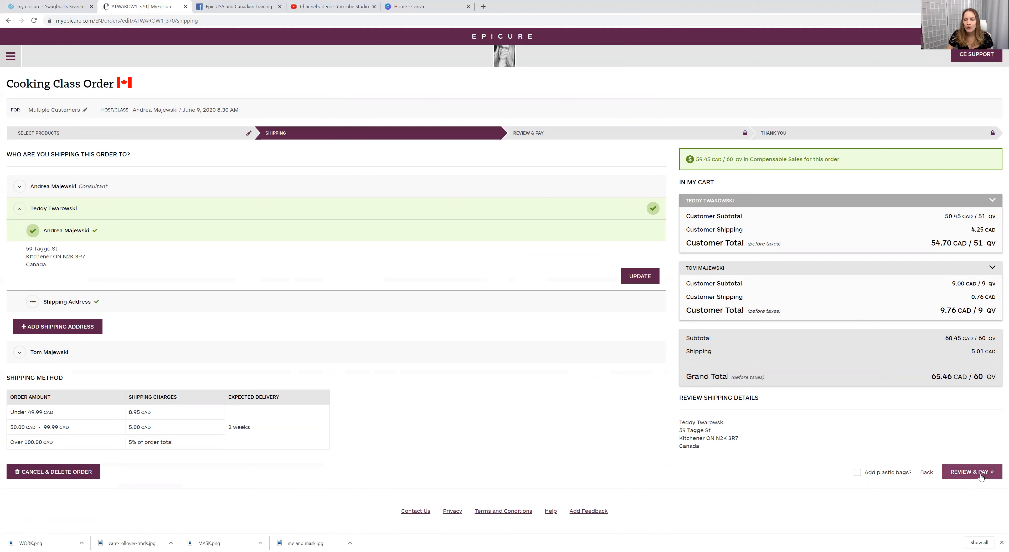
click(972, 472)
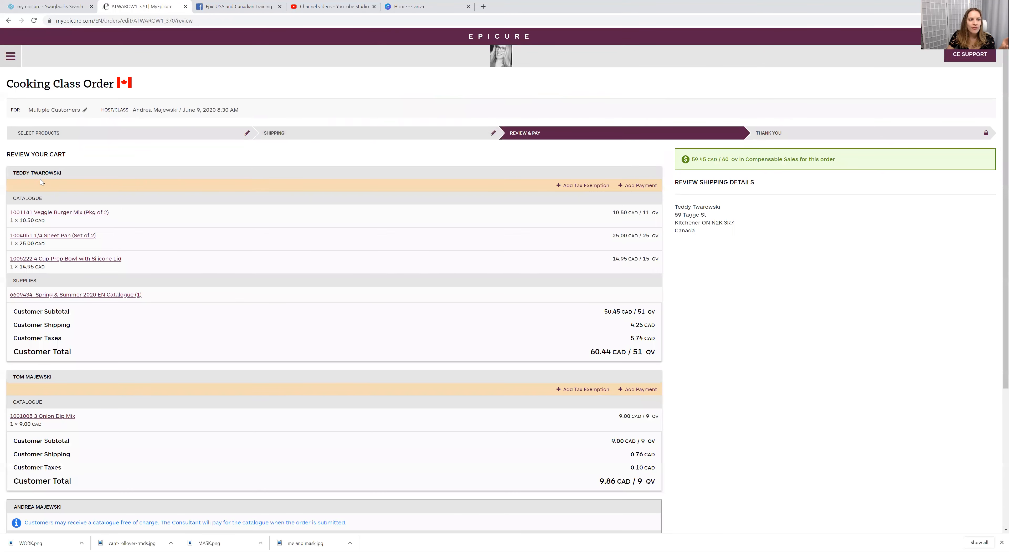
mouse_move(530, 247)
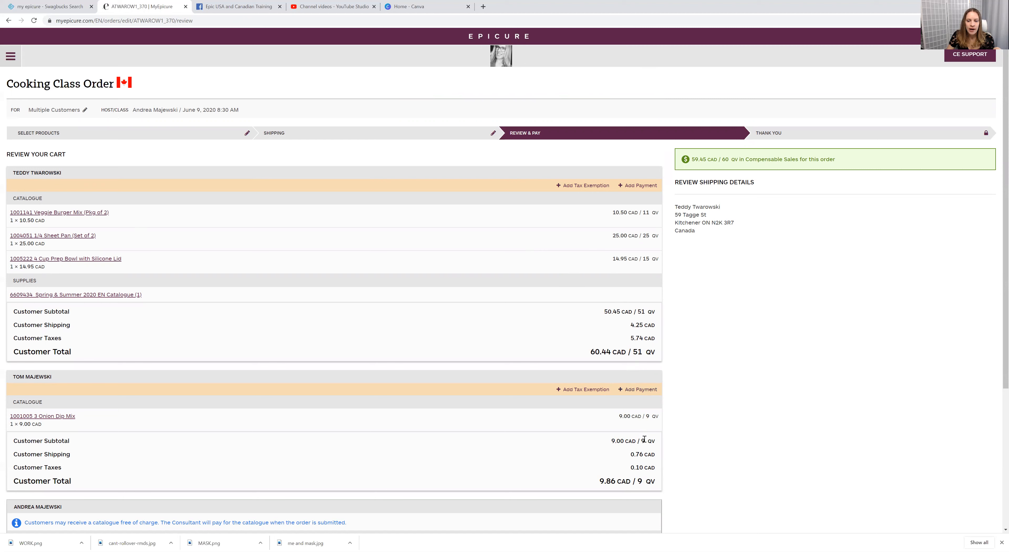
mouse_move(189, 422)
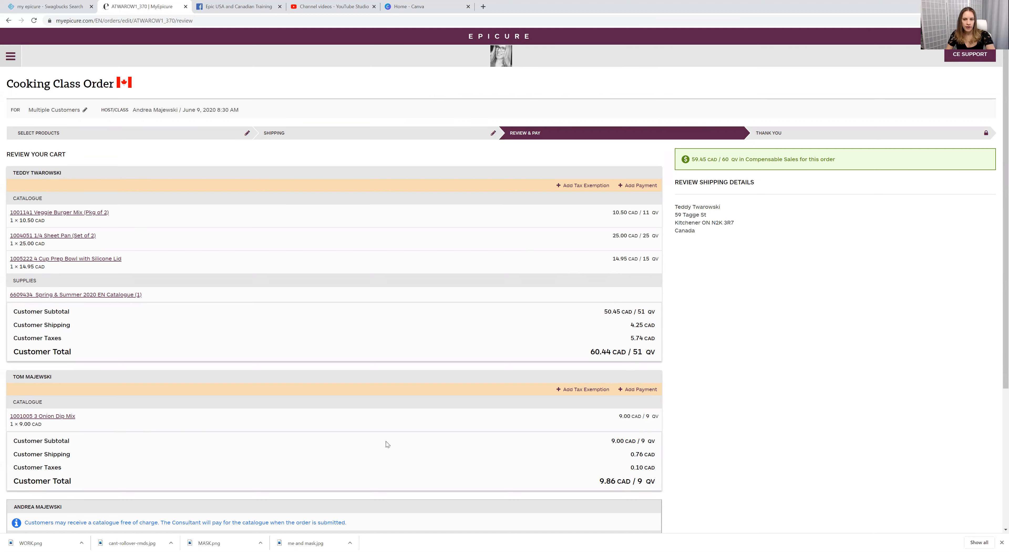
scroll(down, 3)
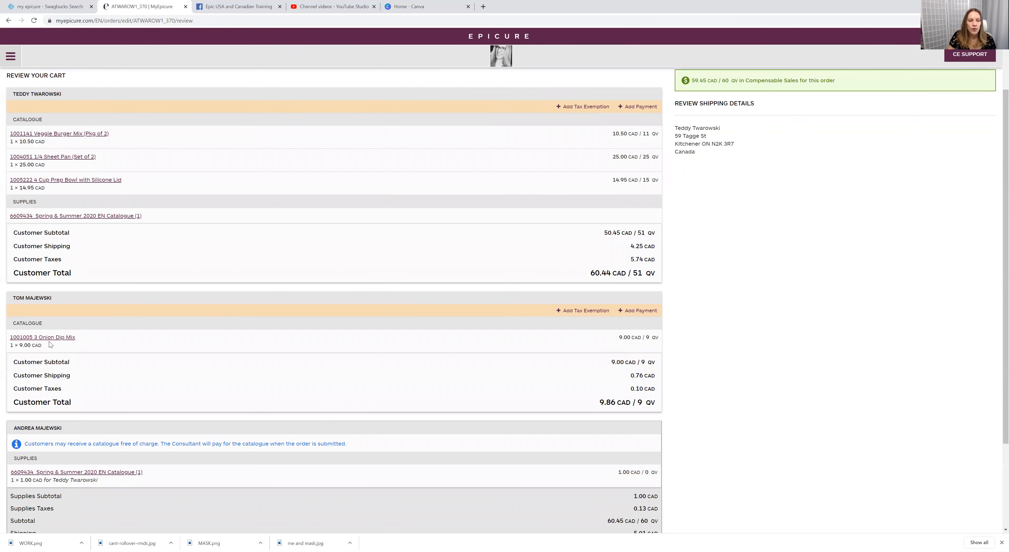
mouse_move(632, 377)
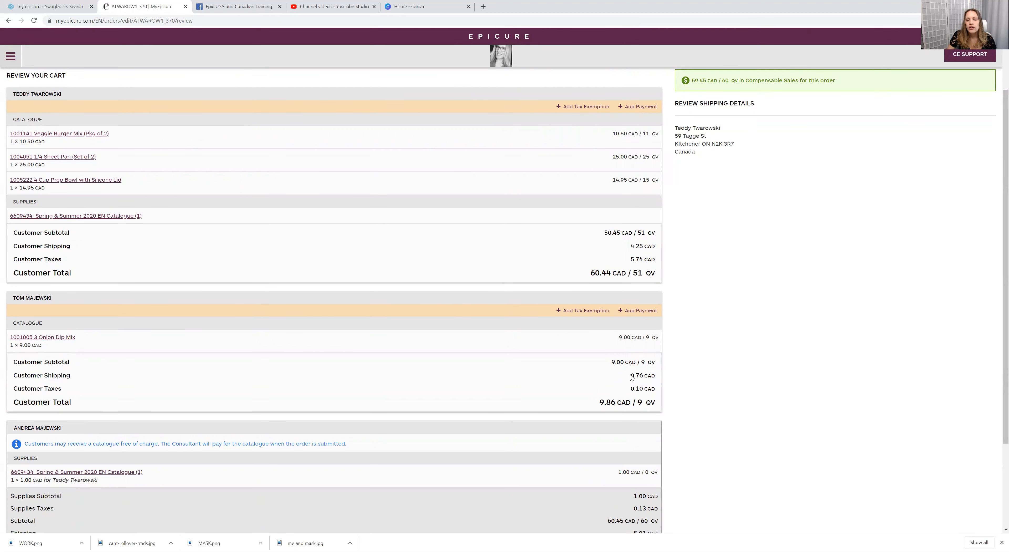
double_click(642, 374)
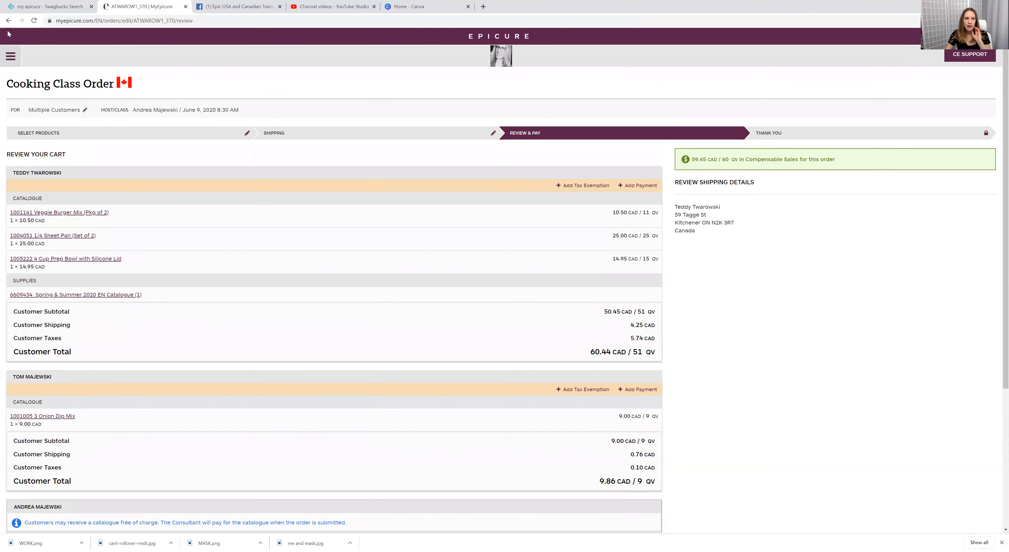
- Leave the order and return to the My Cooking Classes list
click(10, 56)
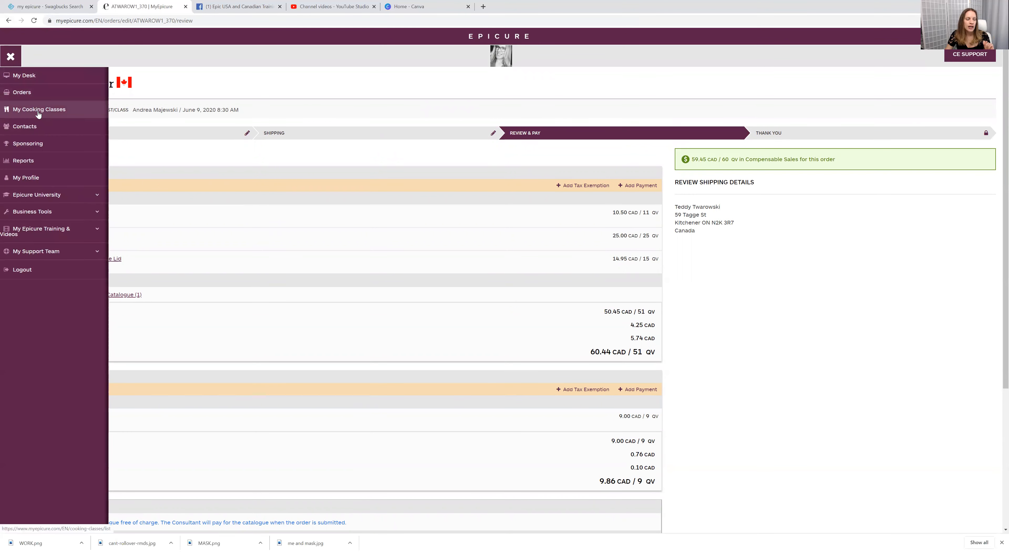
click(39, 109)
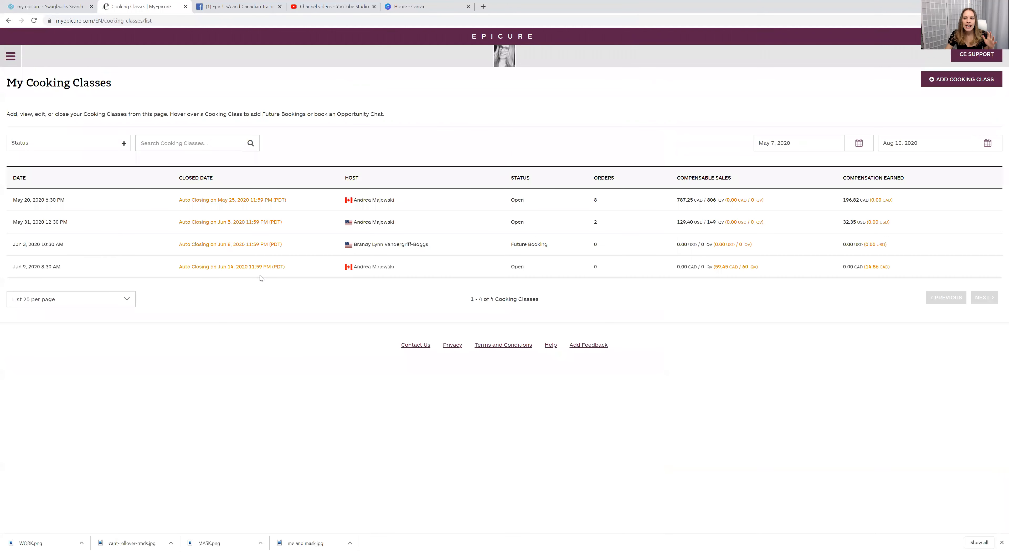
mouse_move(457, 495)
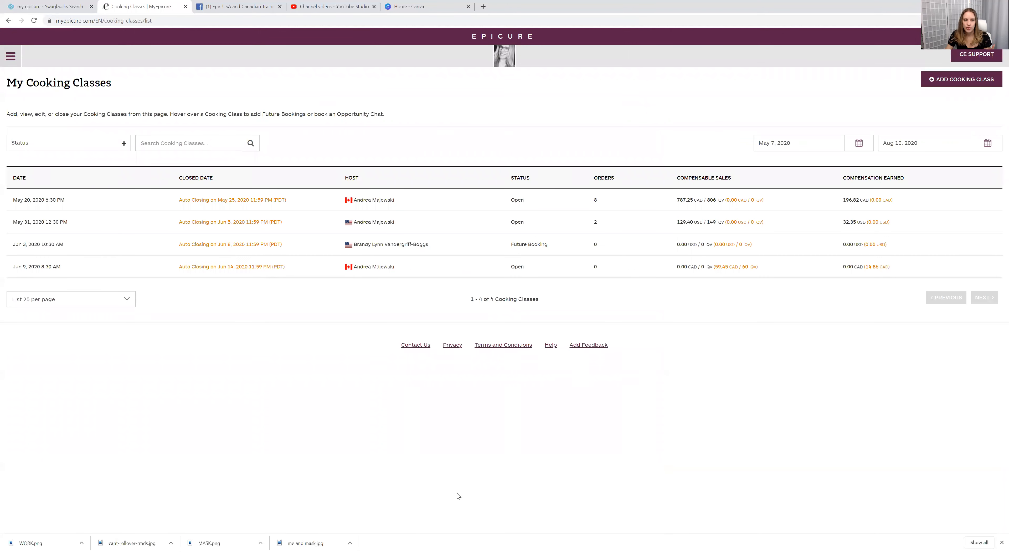
mouse_move(437, 497)
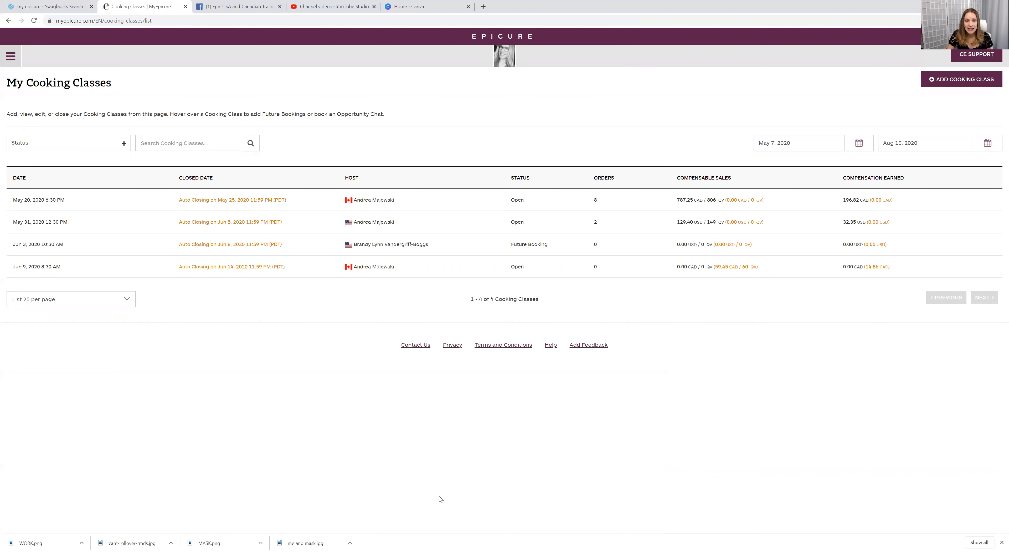
mouse_move(290, 403)
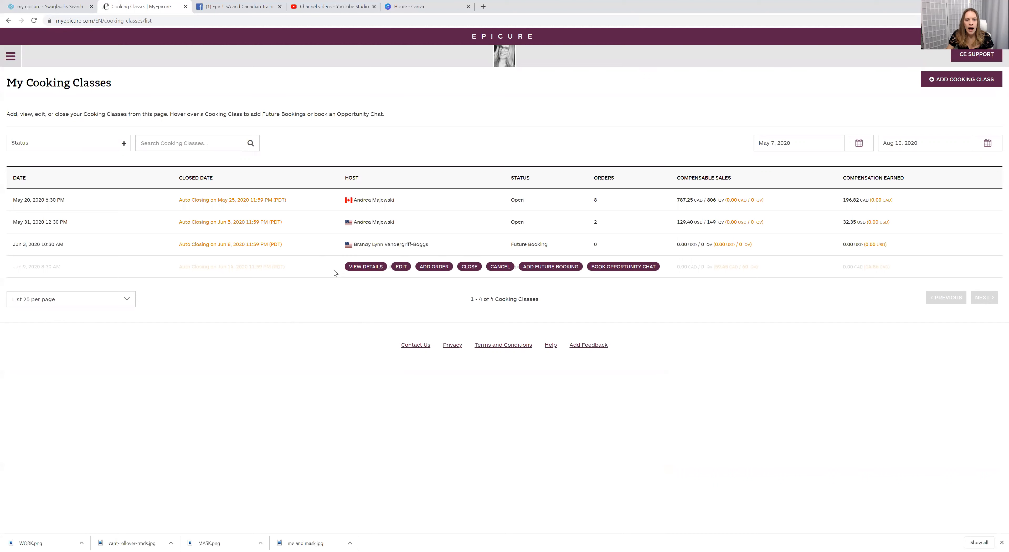
- View the June 9 class details showing the order with 59.45 CAD pending compensable sales
click(365, 267)
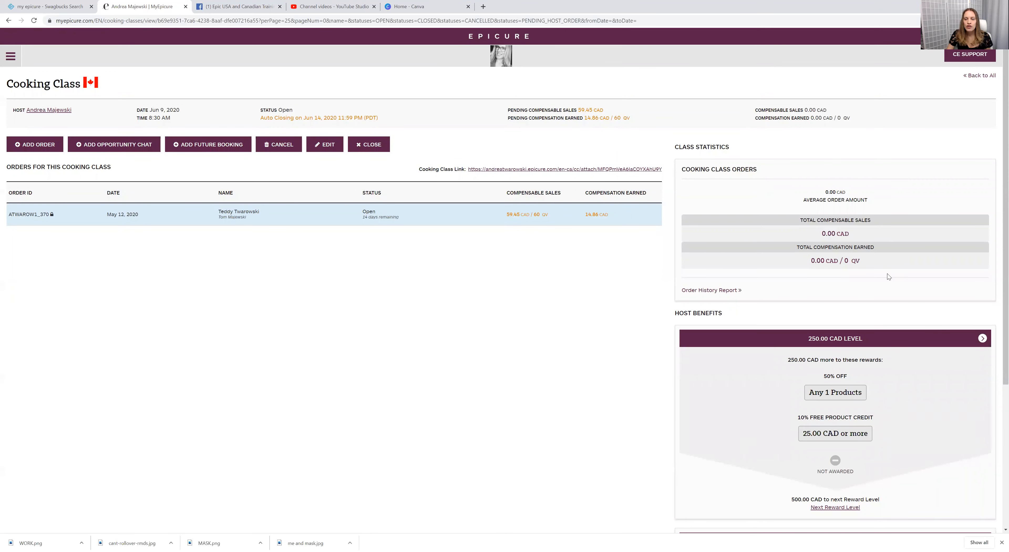
mouse_move(811, 369)
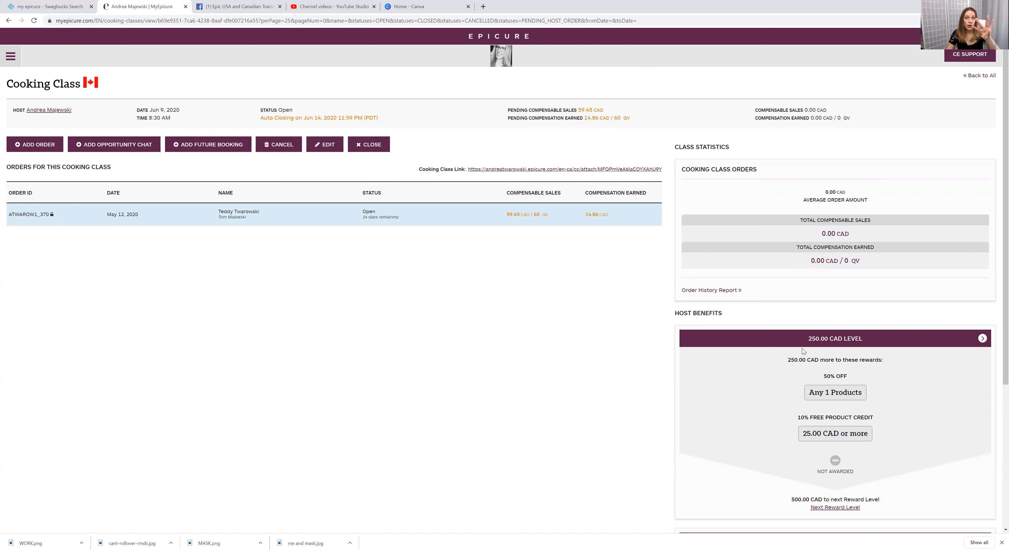
mouse_move(702, 351)
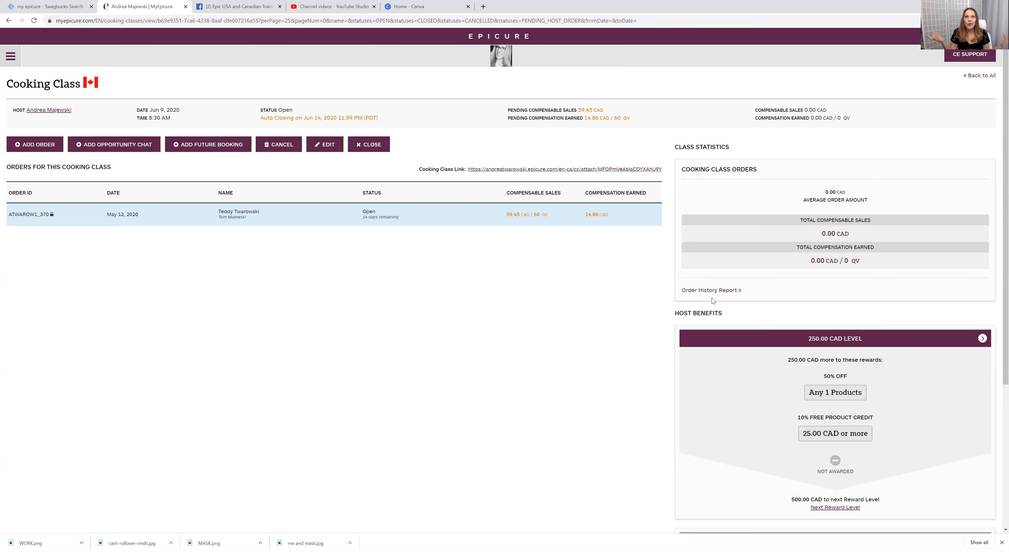
mouse_move(682, 291)
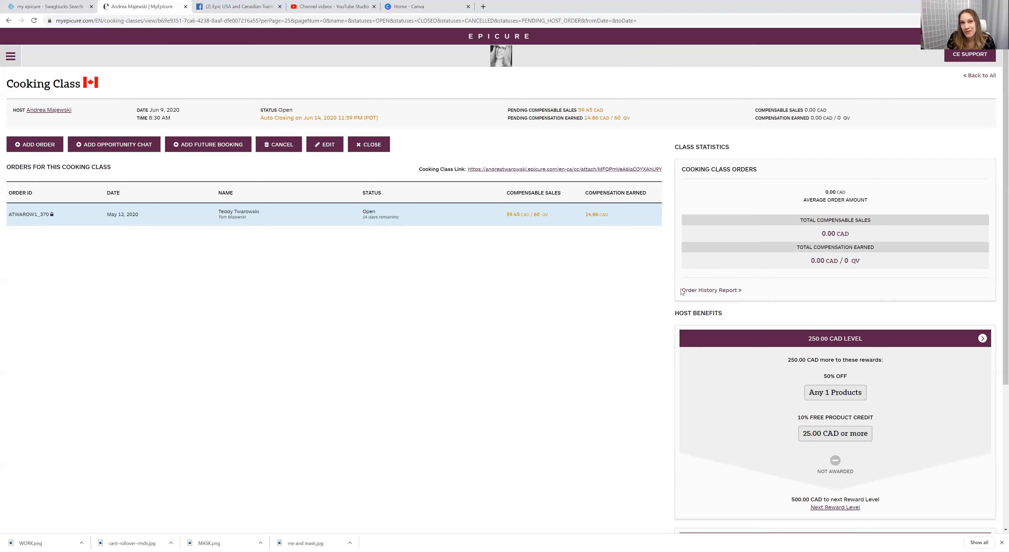
mouse_move(633, 256)
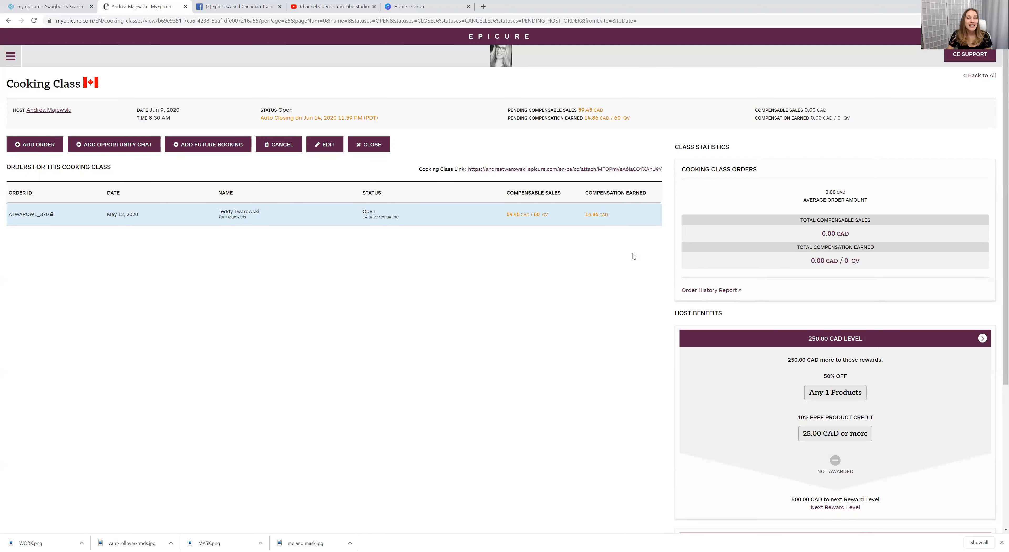